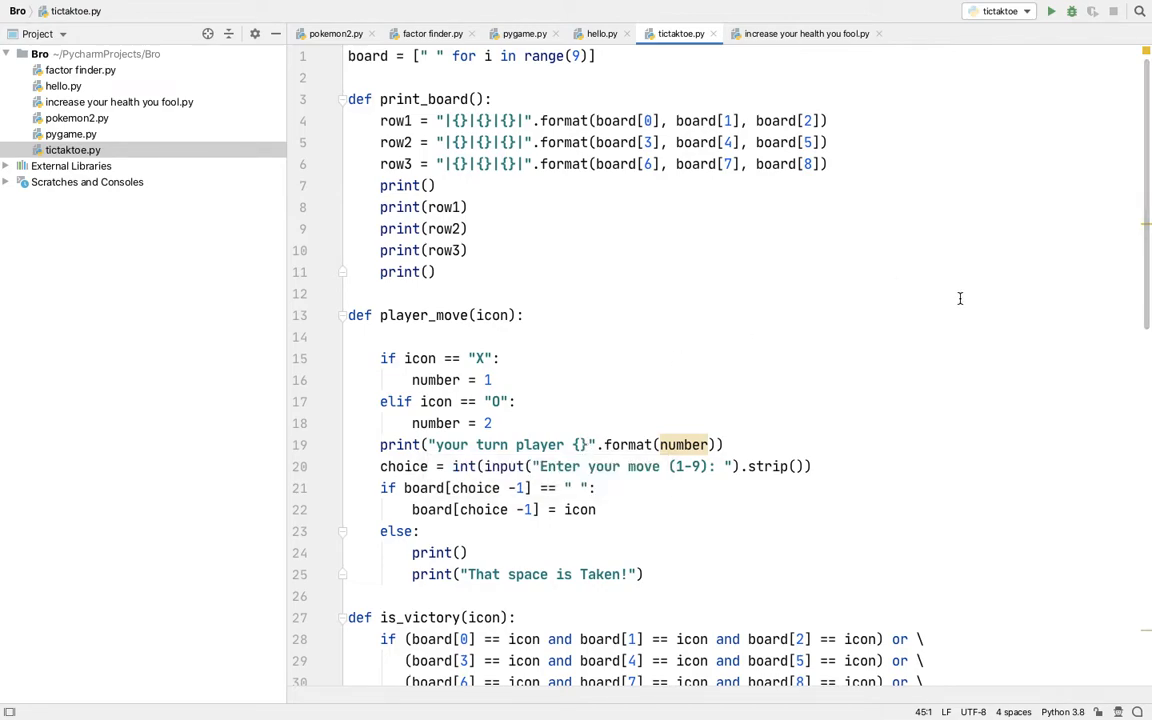
mouse_move(968, 274)
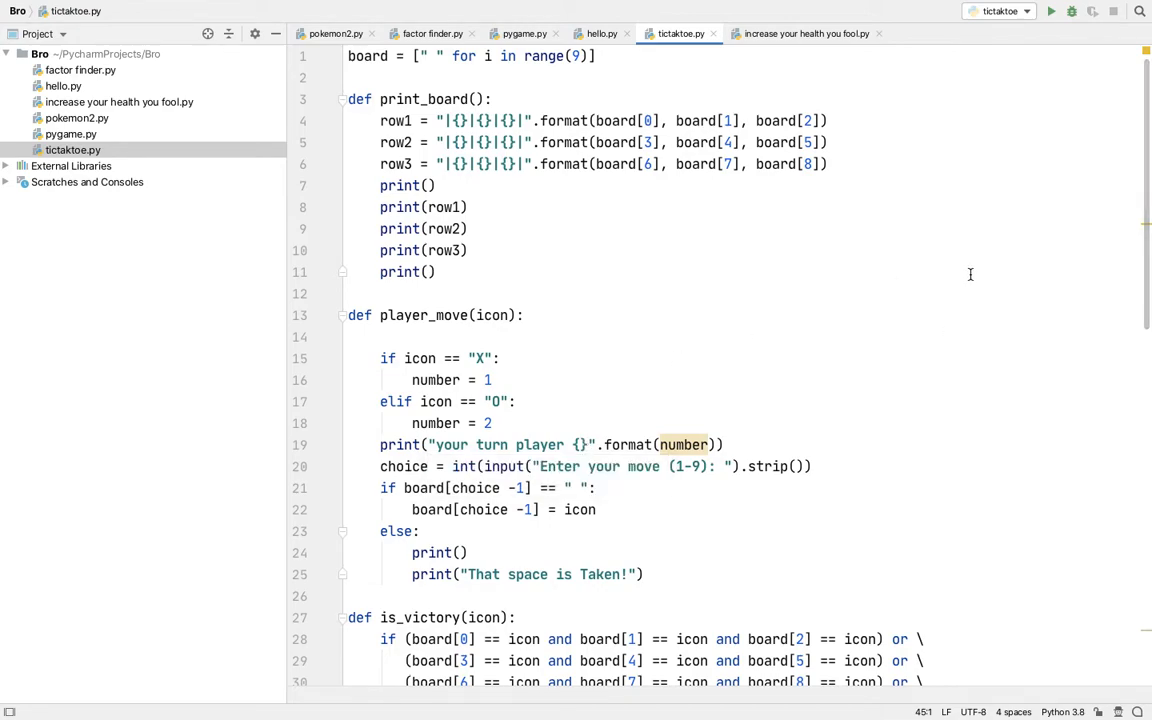
mouse_move(840, 180)
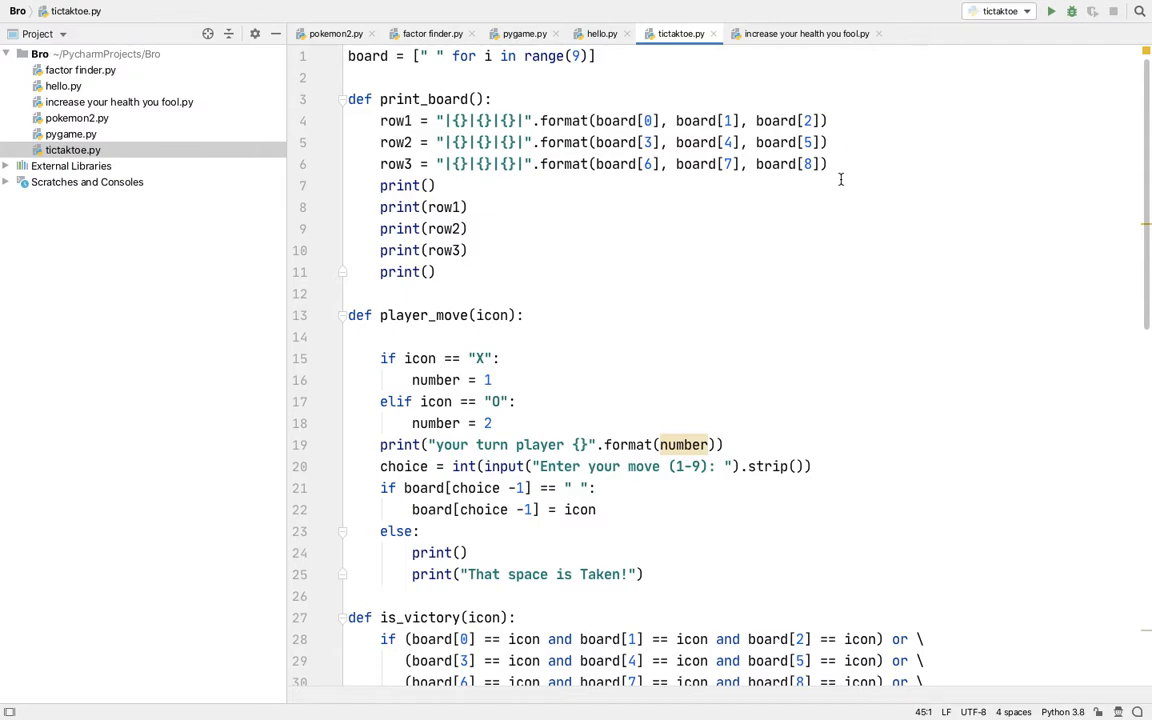
mouse_move(750, 248)
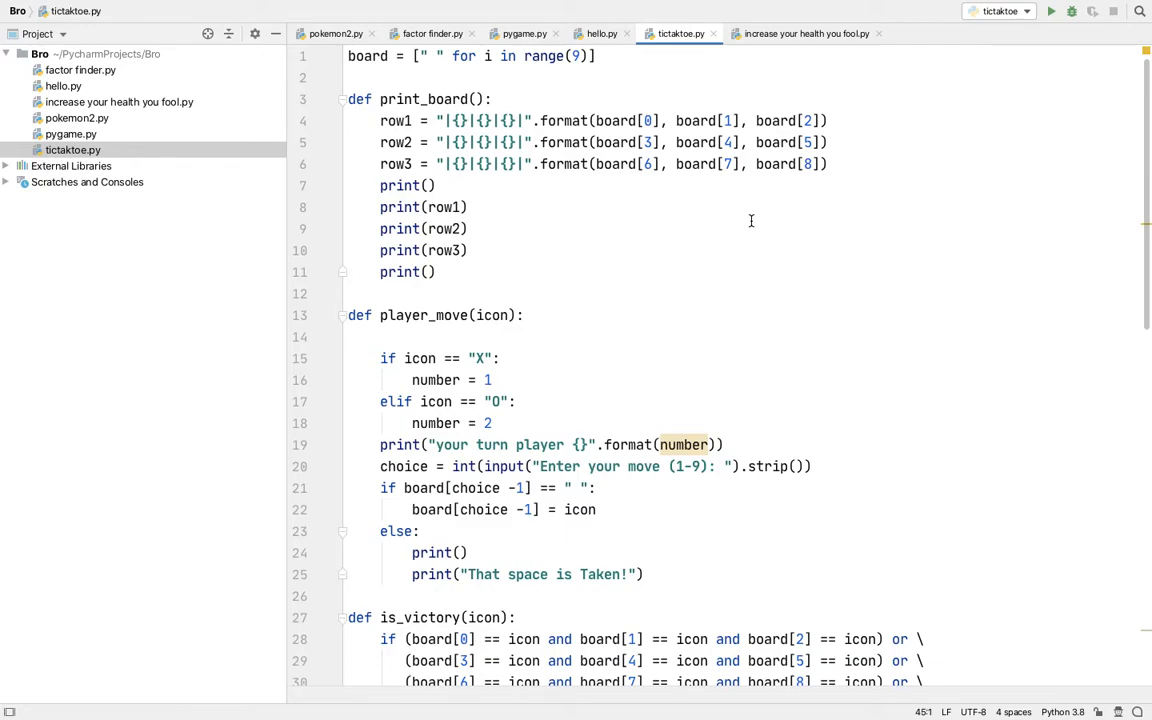
mouse_move(456, 108)
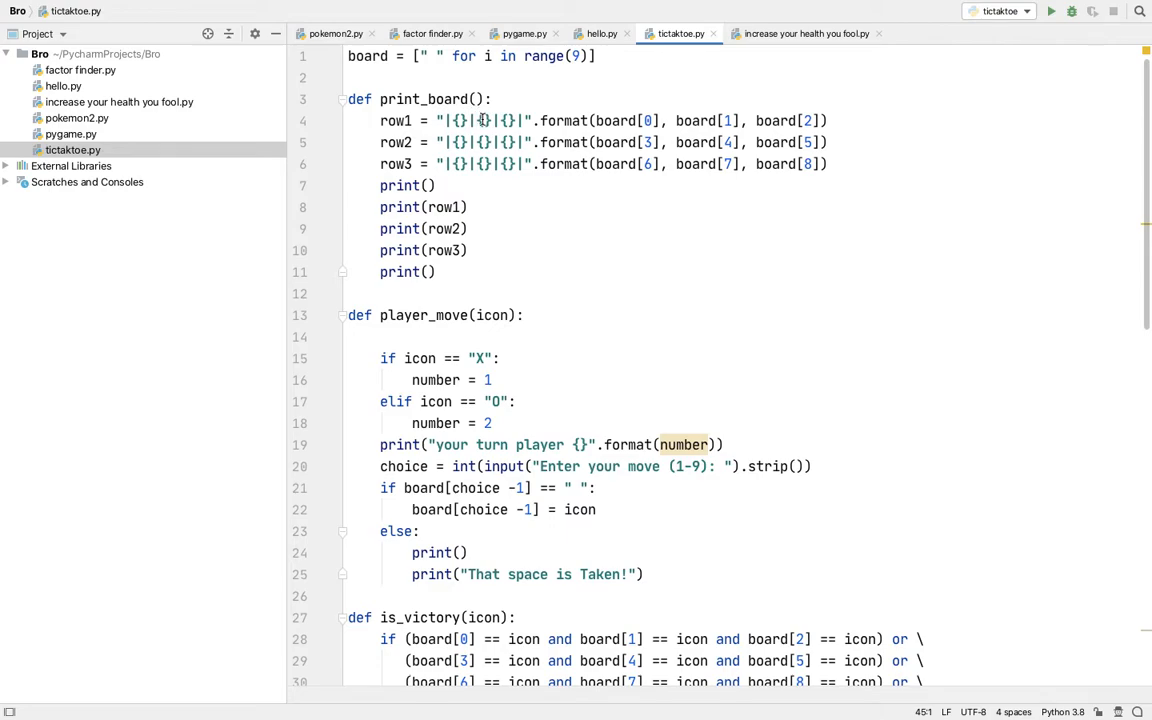
mouse_move(468, 120)
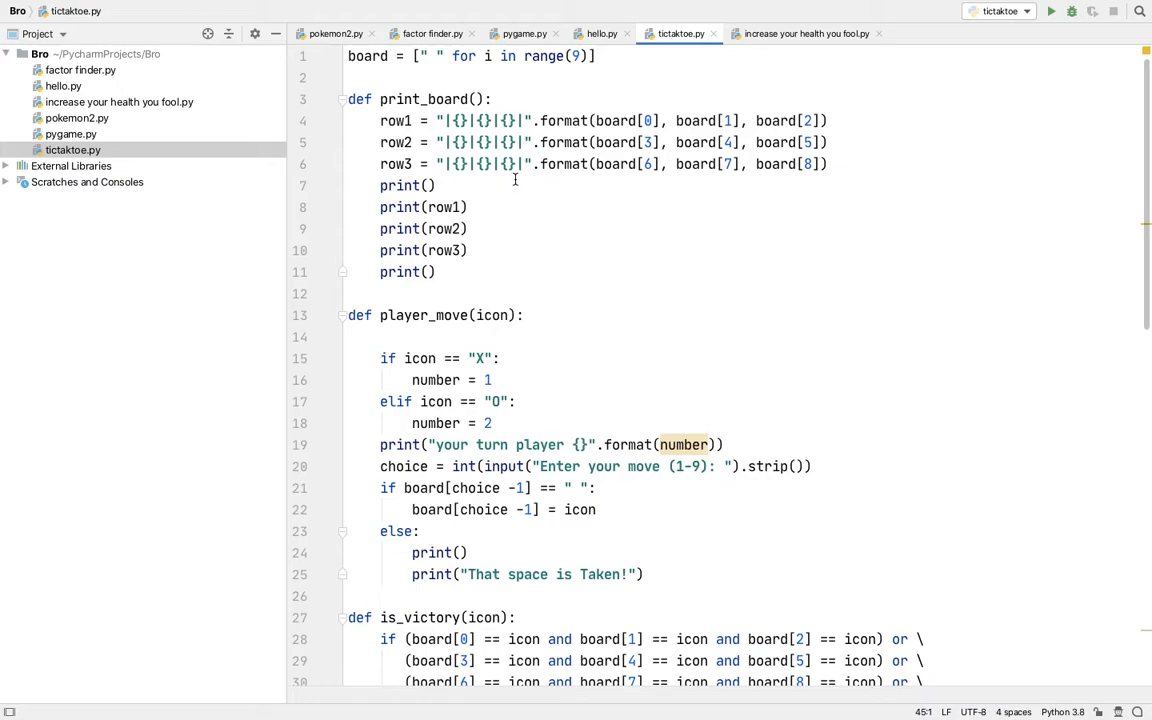
mouse_move(564, 86)
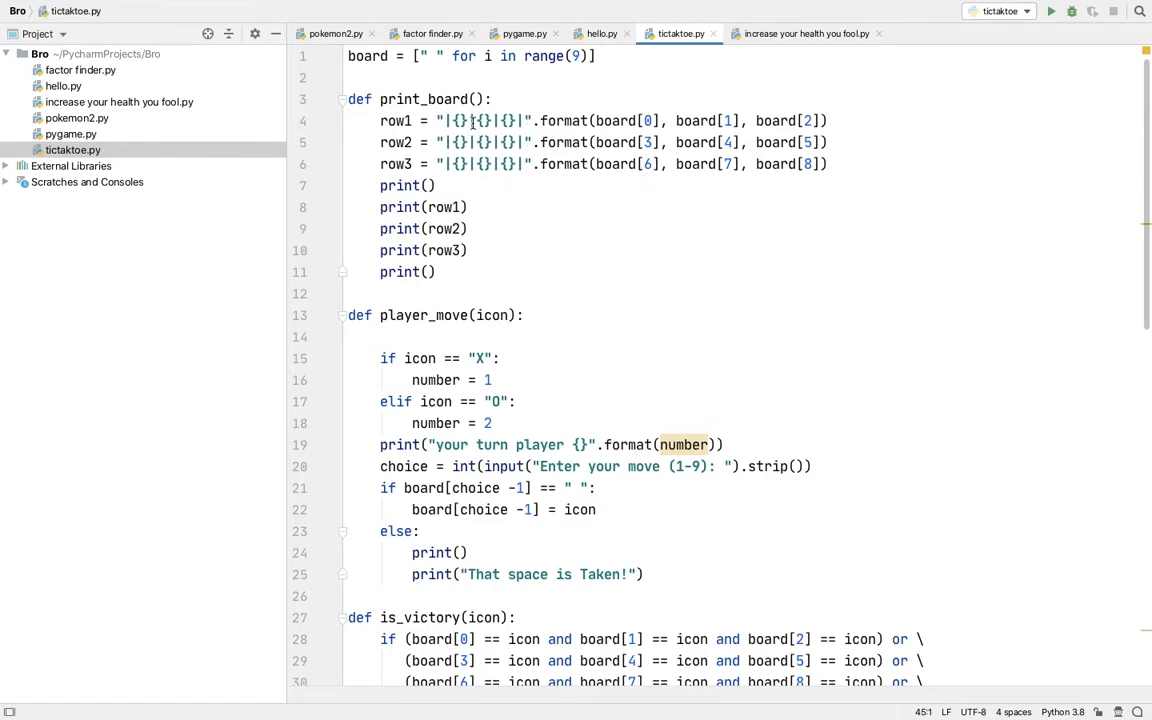
mouse_move(564, 166)
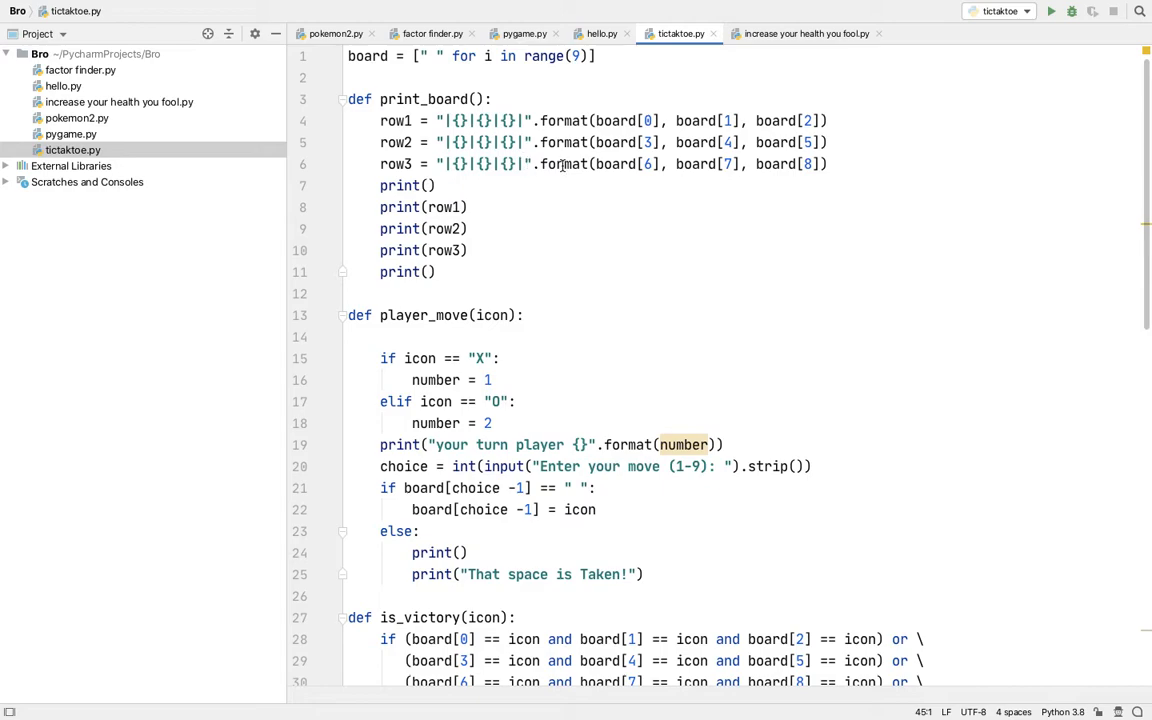
mouse_move(436, 120)
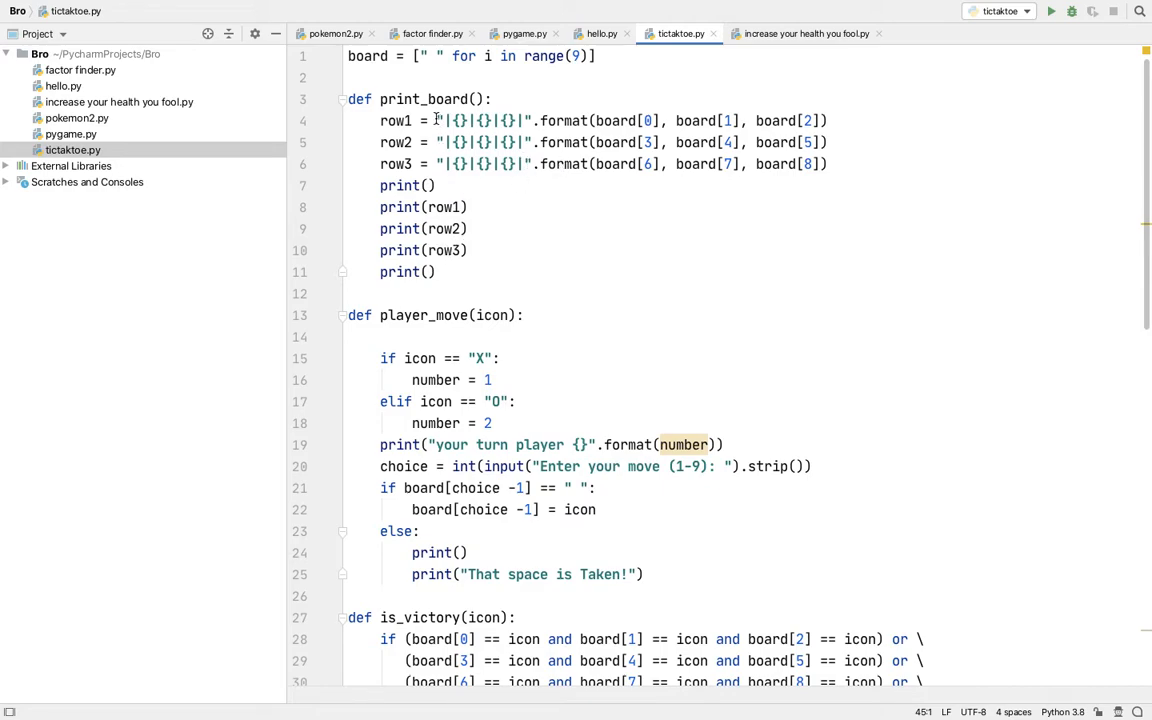
mouse_move(1056, 44)
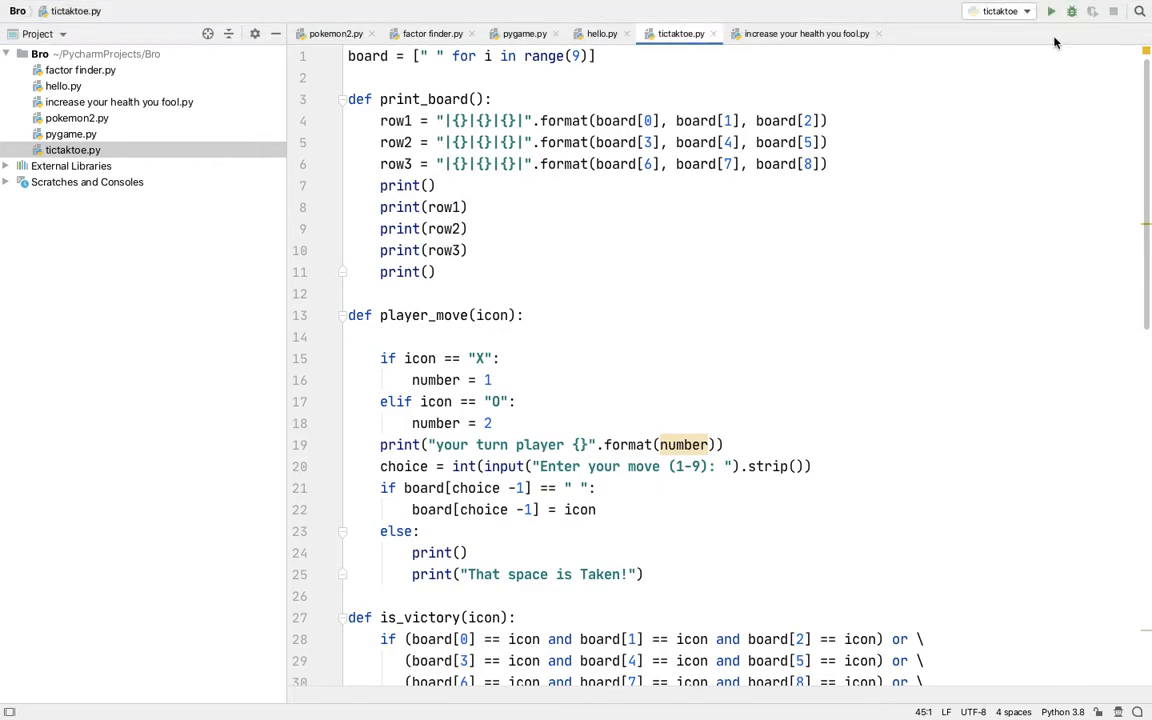
- Run tictactoe and enter moves 1 and 2 at the console prompts until X wins
click(1050, 12)
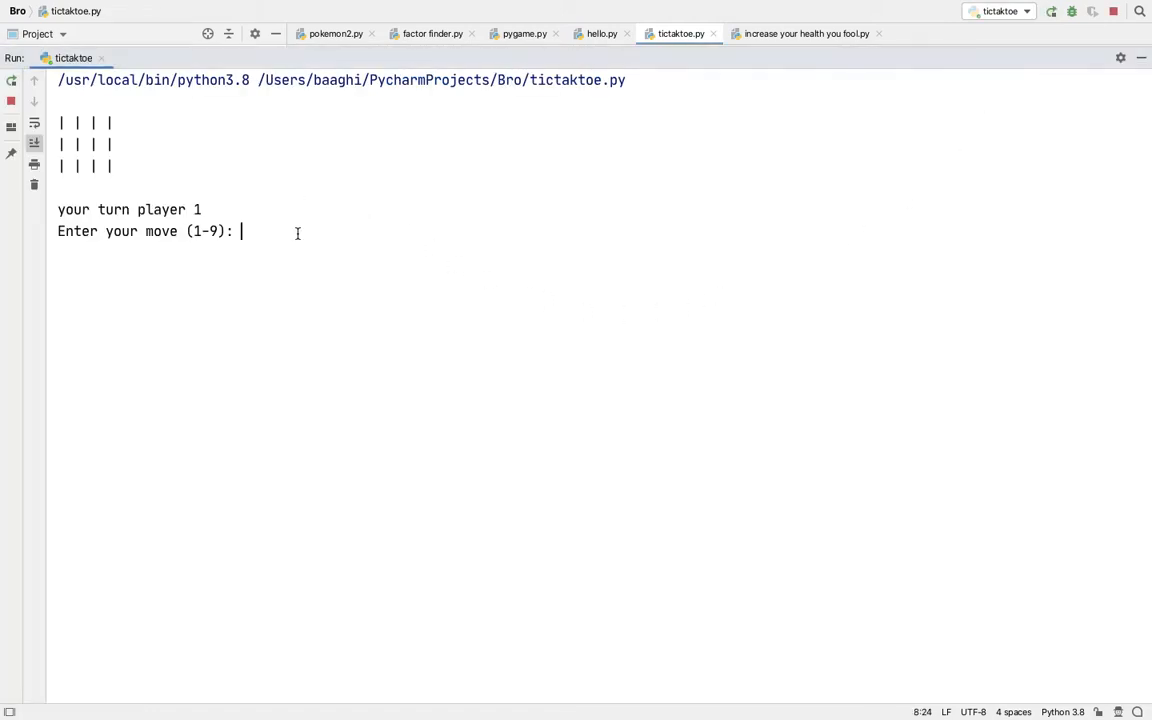
text(1)
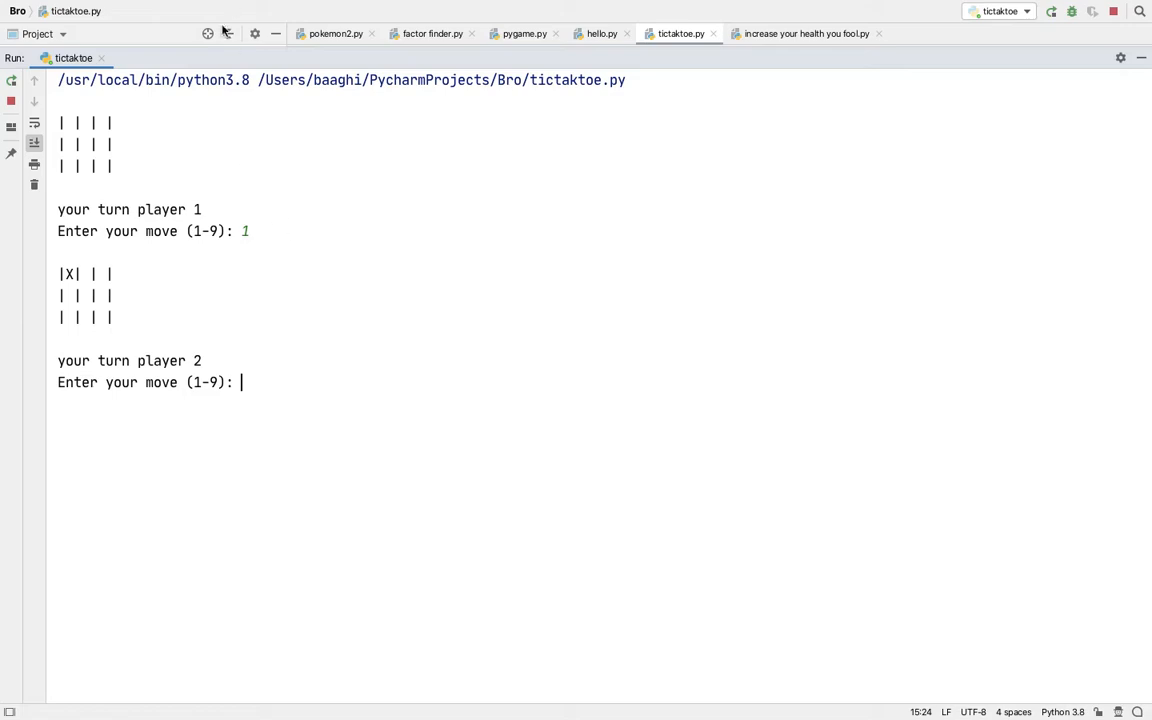
mouse_move(76, 268)
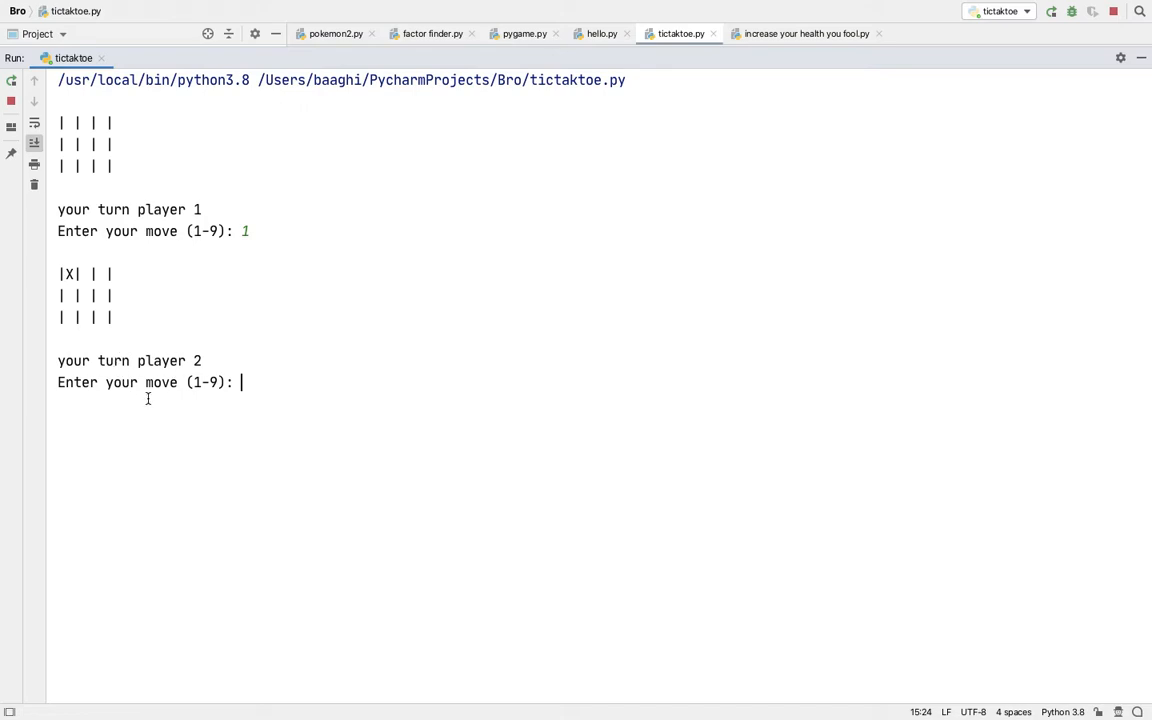
text(2)
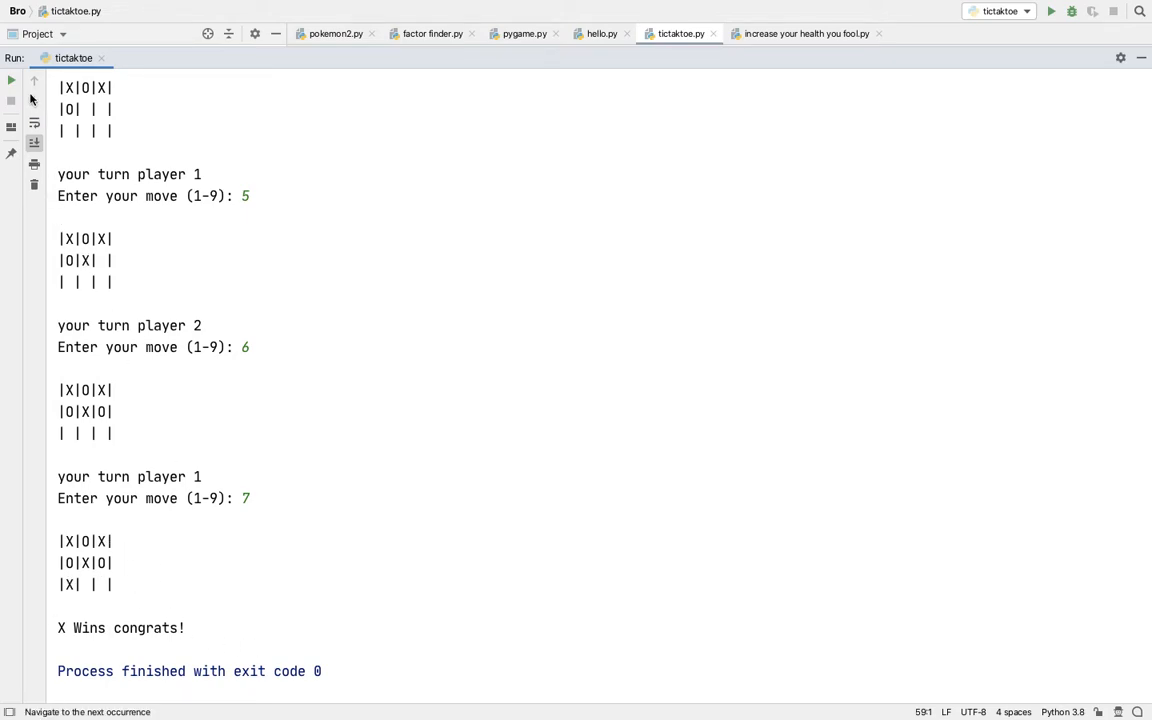
- Rerun the game and enter moves 1, 5, 8, 7, 7, 8, 9 until X wins again
click(1052, 12)
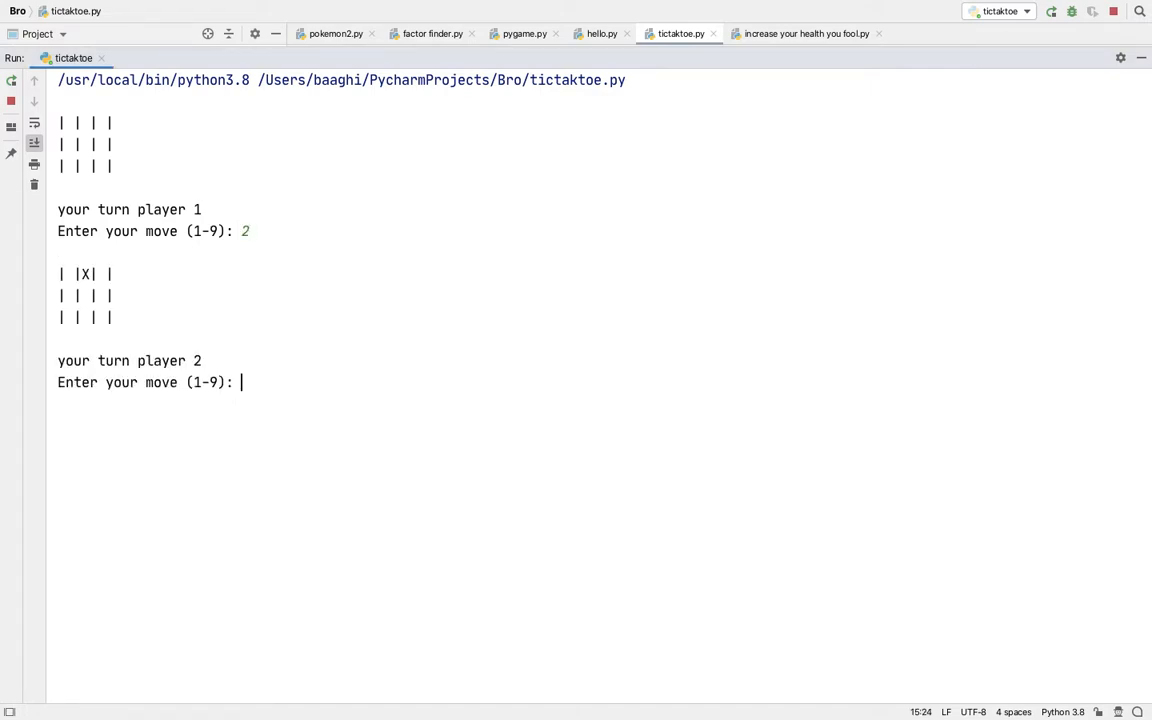
text(1)
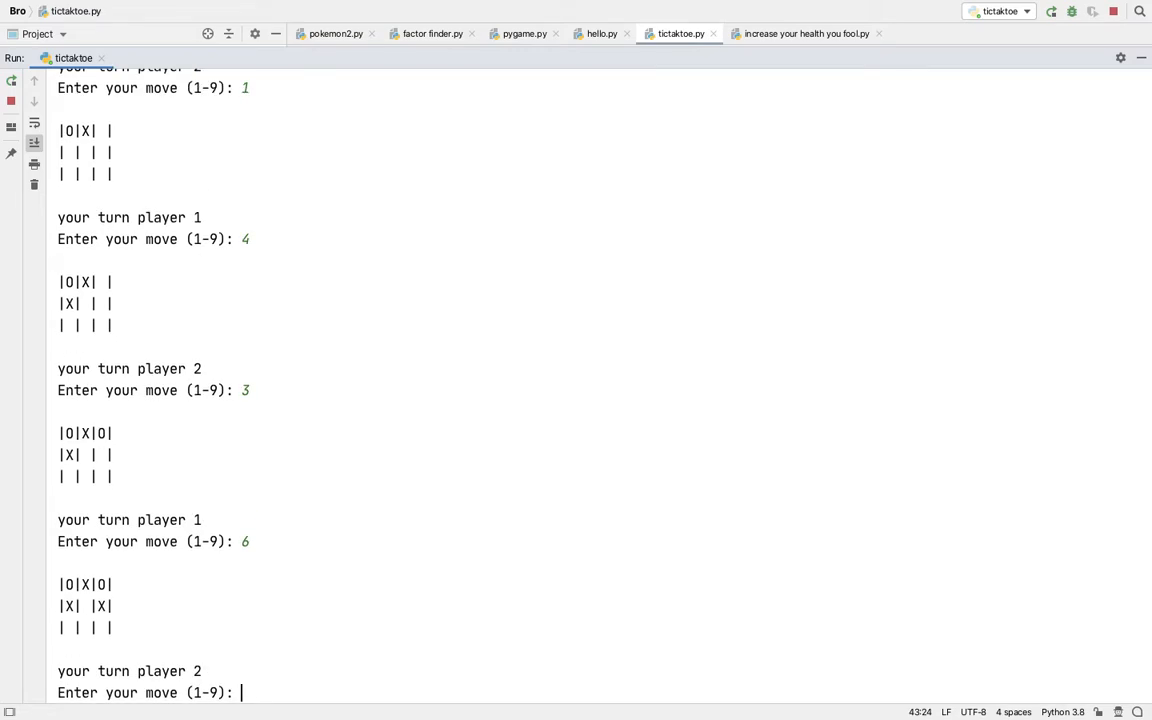
text(5)
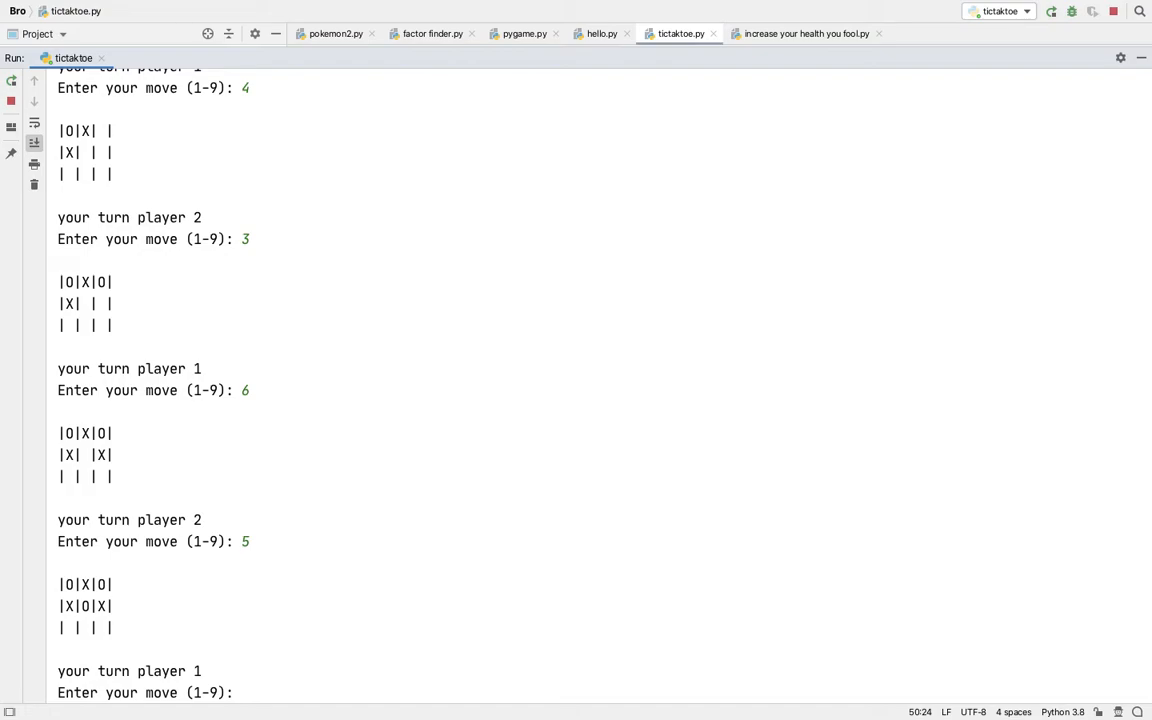
text(8)
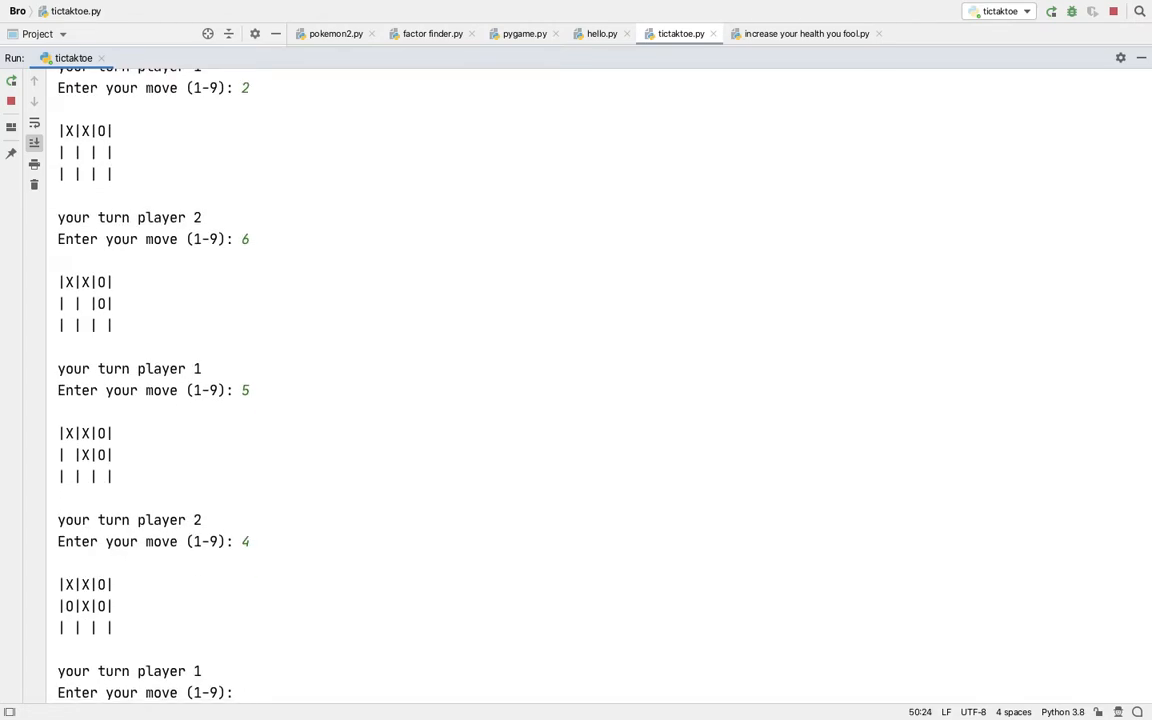
text(7)
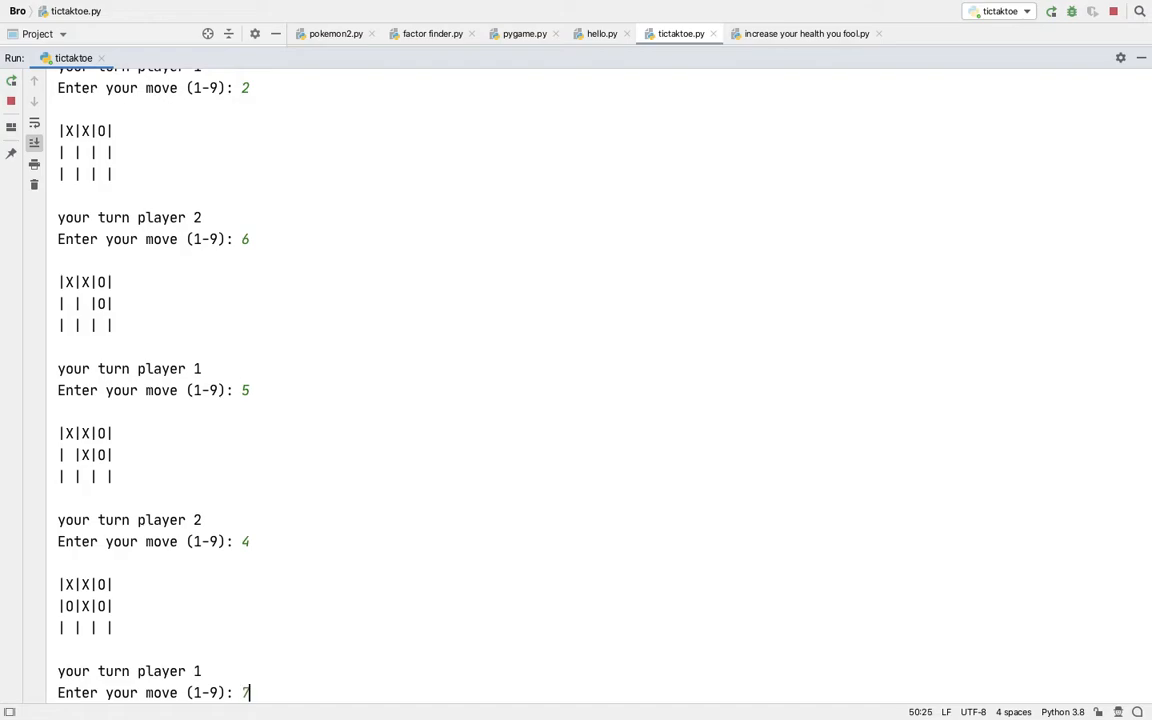
text(7)
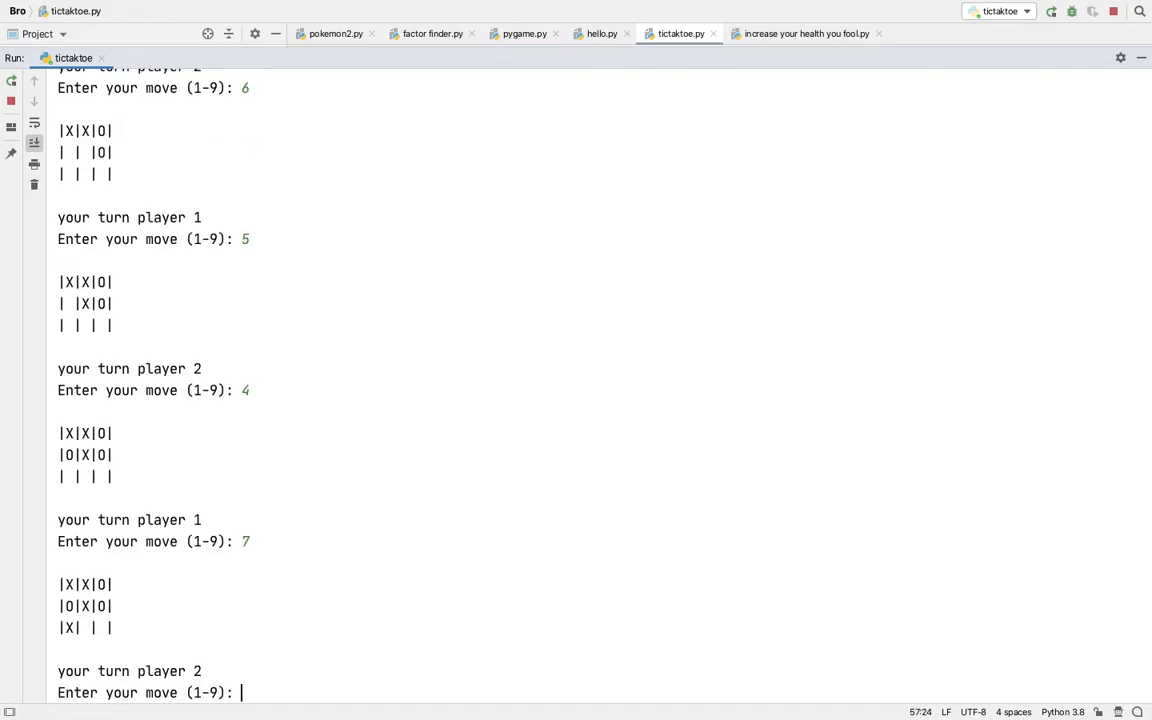
text(8)
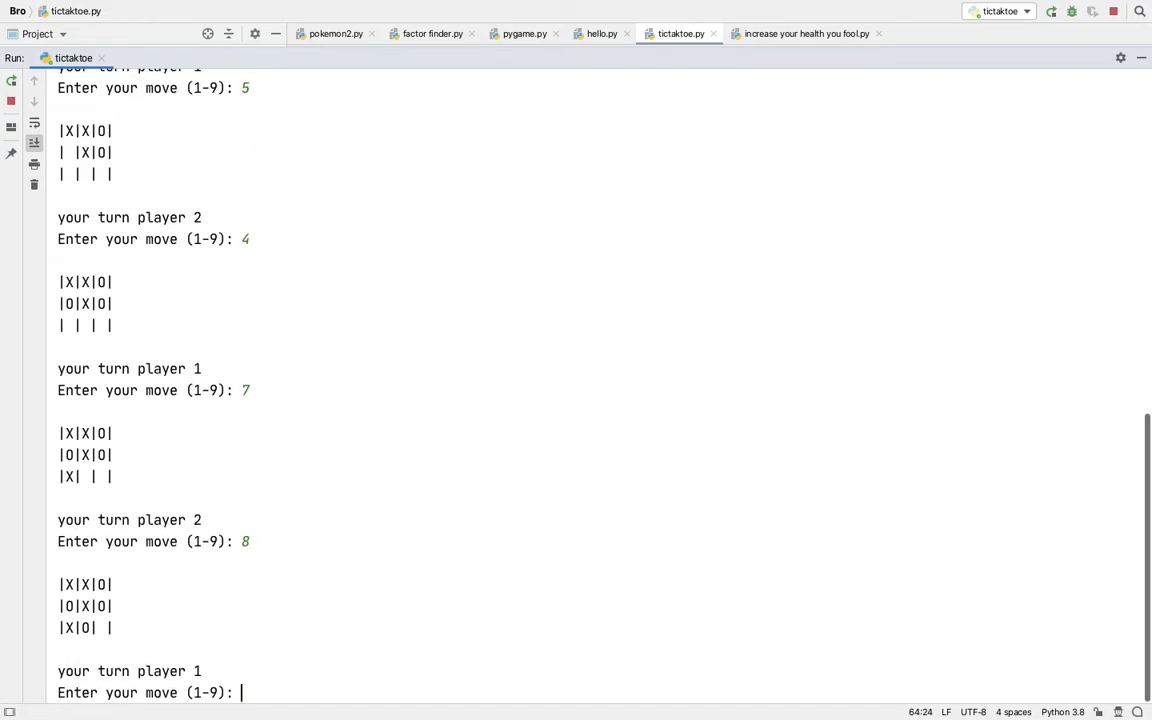
text(9)
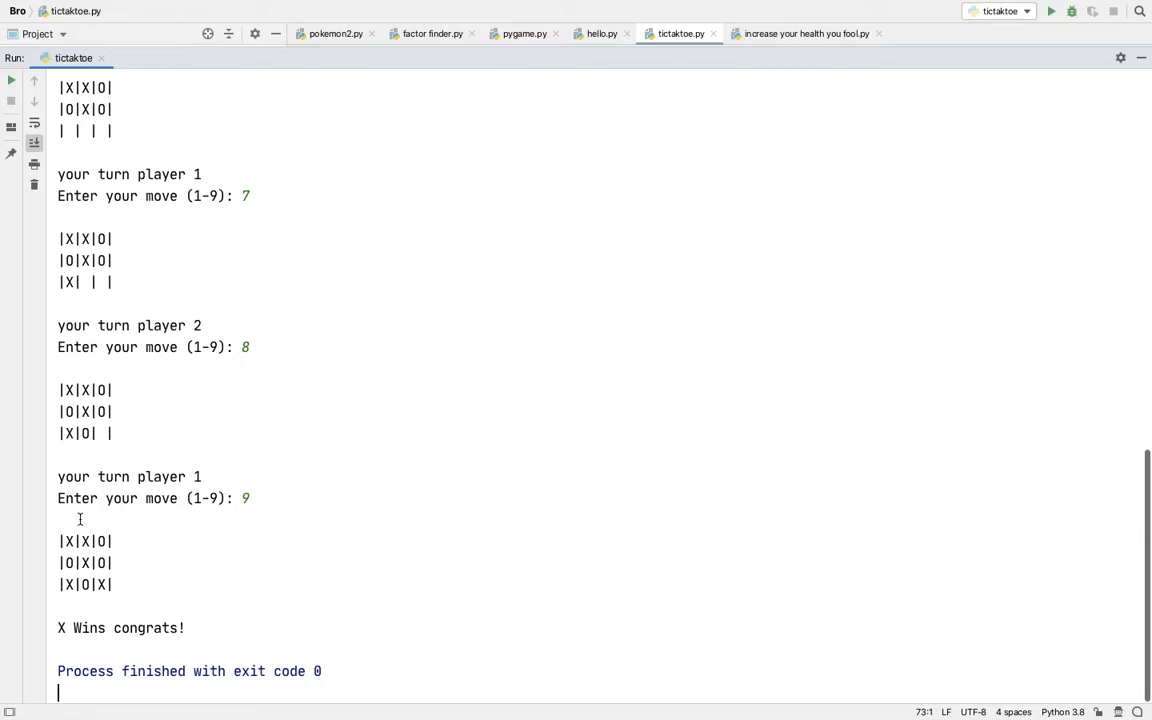
- Start a fresh round and enter moves 2, 9, 2, 2, 3, 1, 8, 6, hitting 'That space is Taken!' on repeats
click(1050, 12)
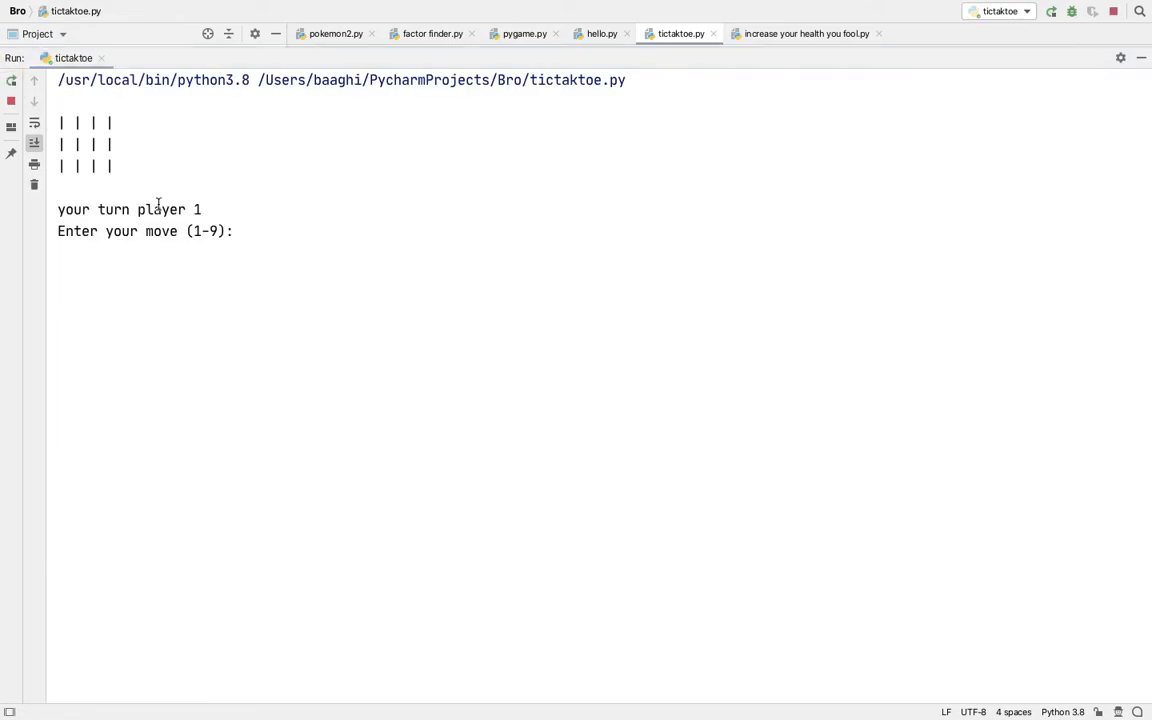
text(2)
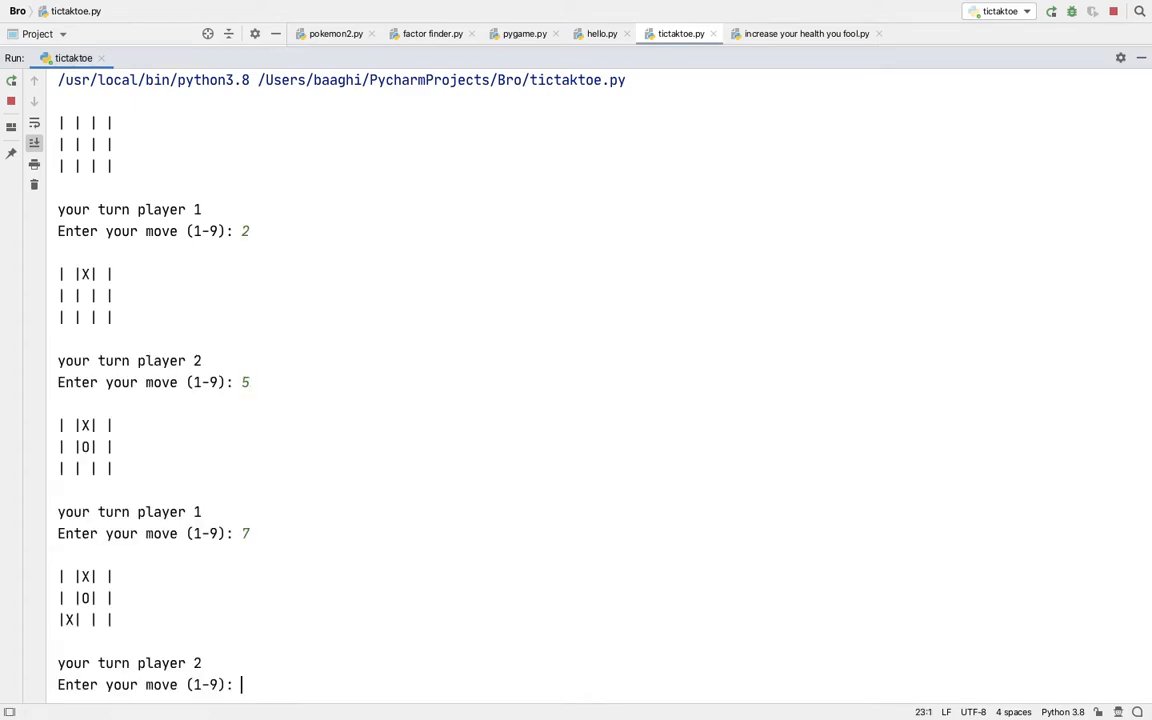
text(9)
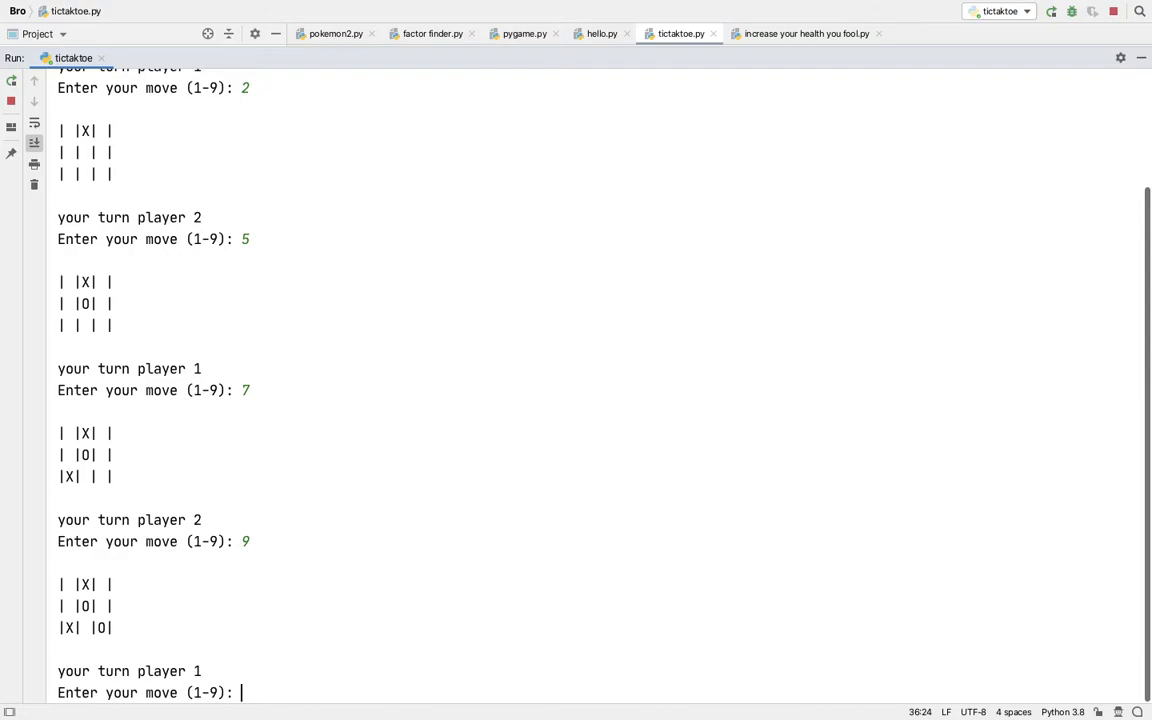
text(2)
text(4)
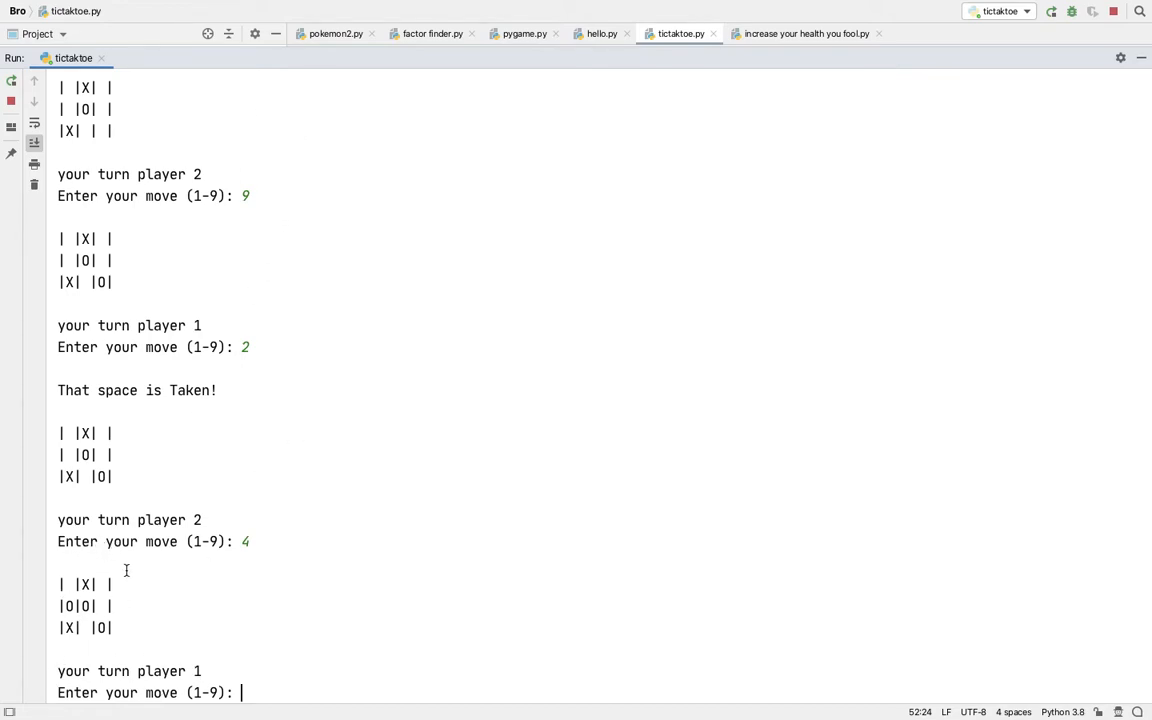
text(2)
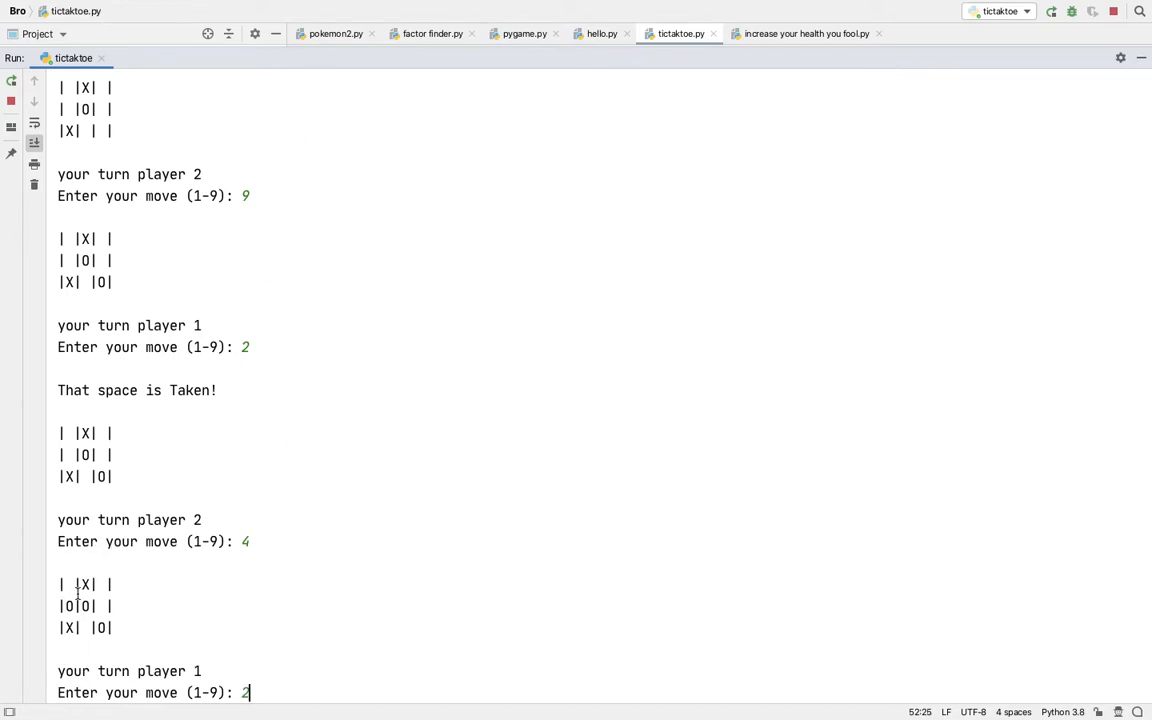
mouse_move(166, 708)
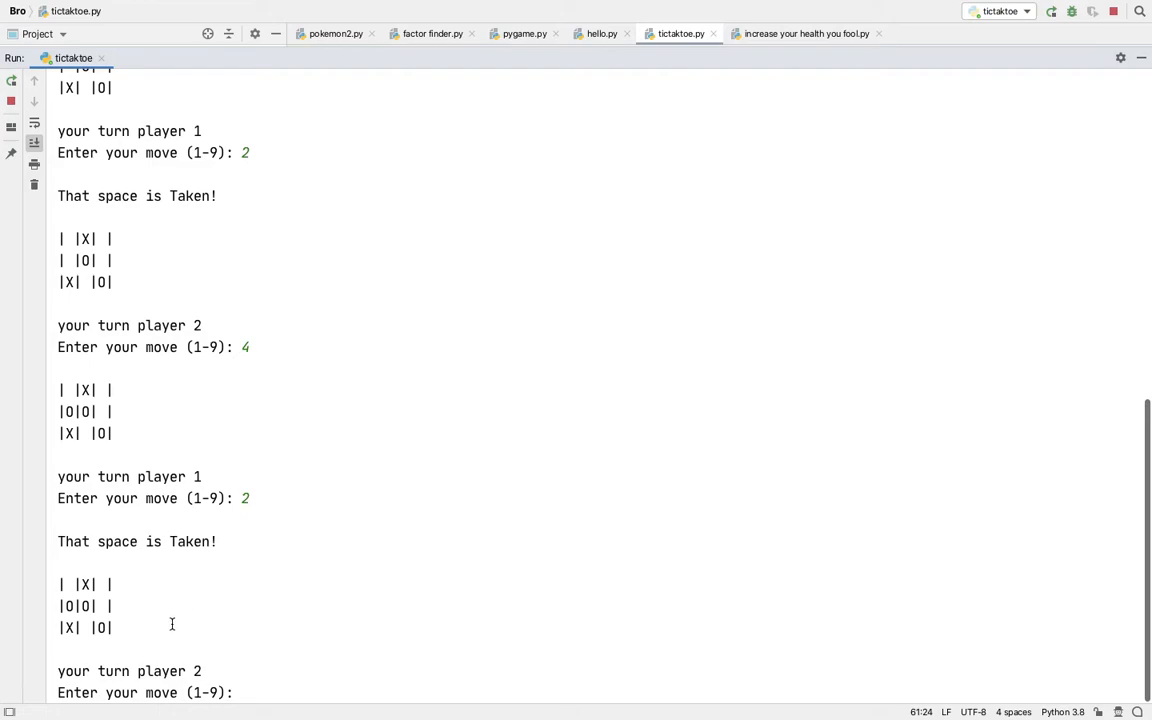
text(3)
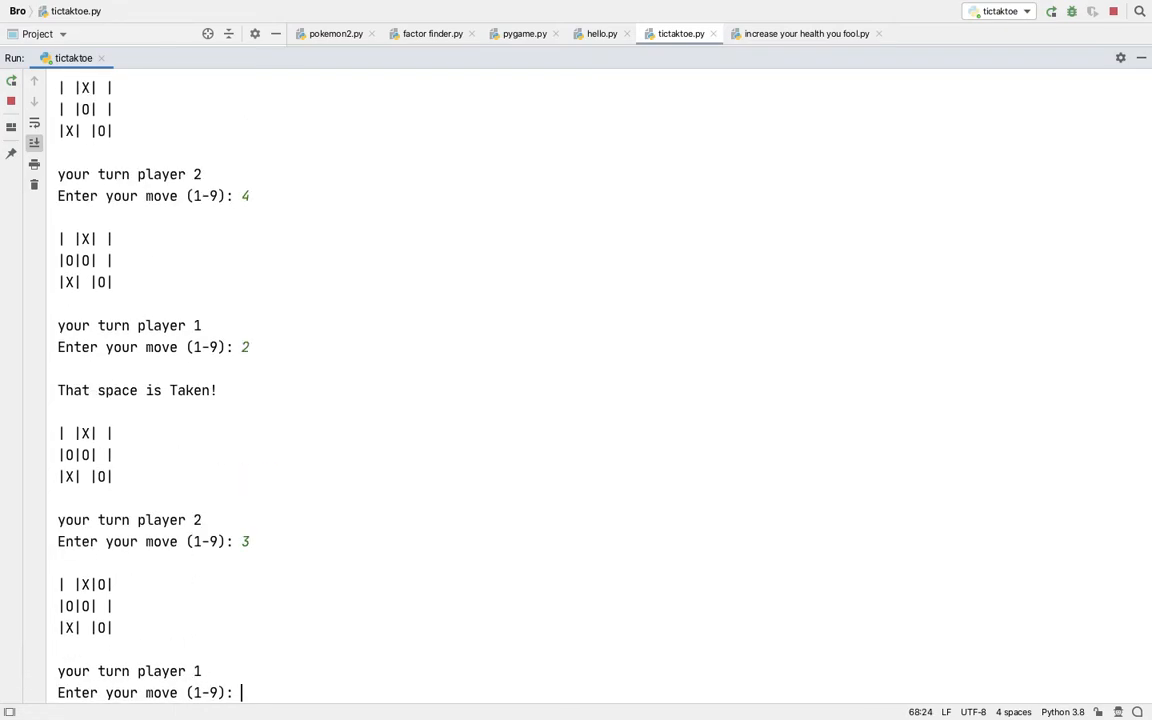
text(1)
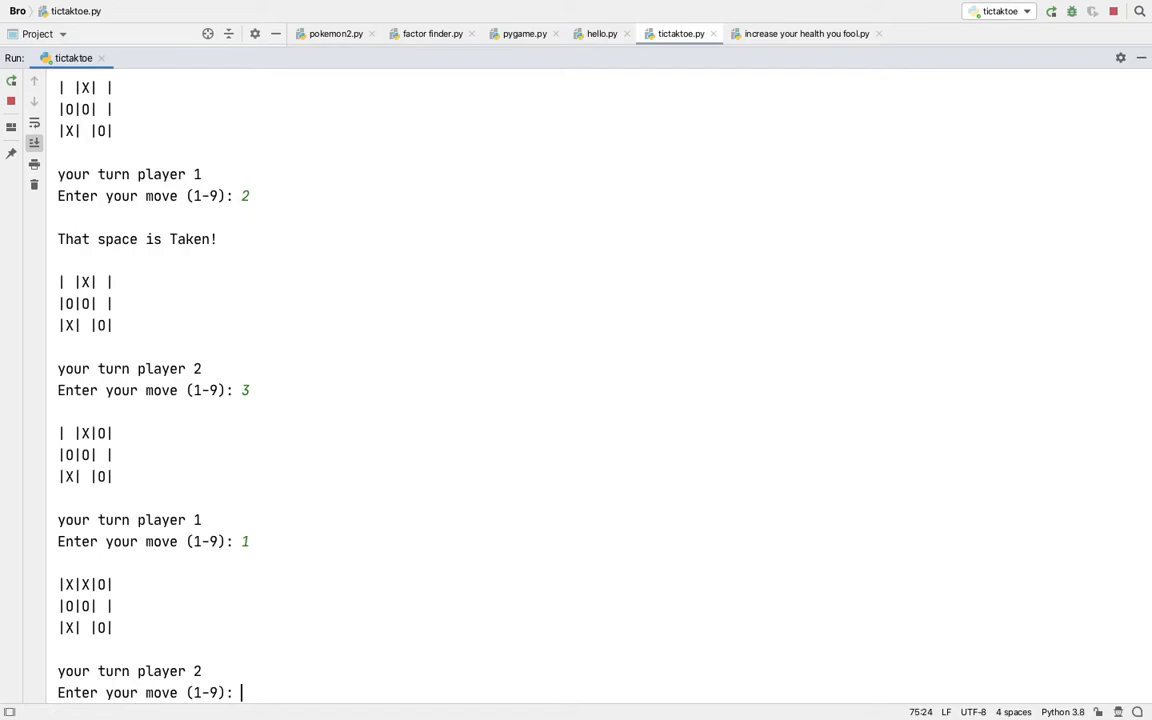
text(8)
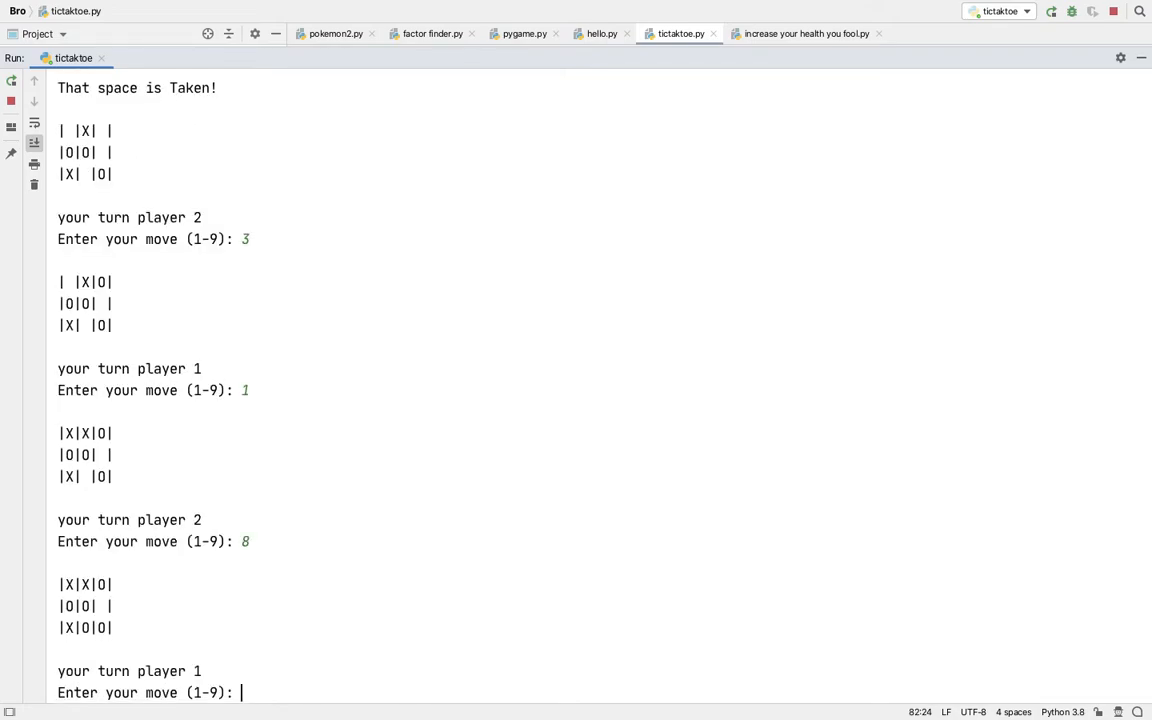
text(6)
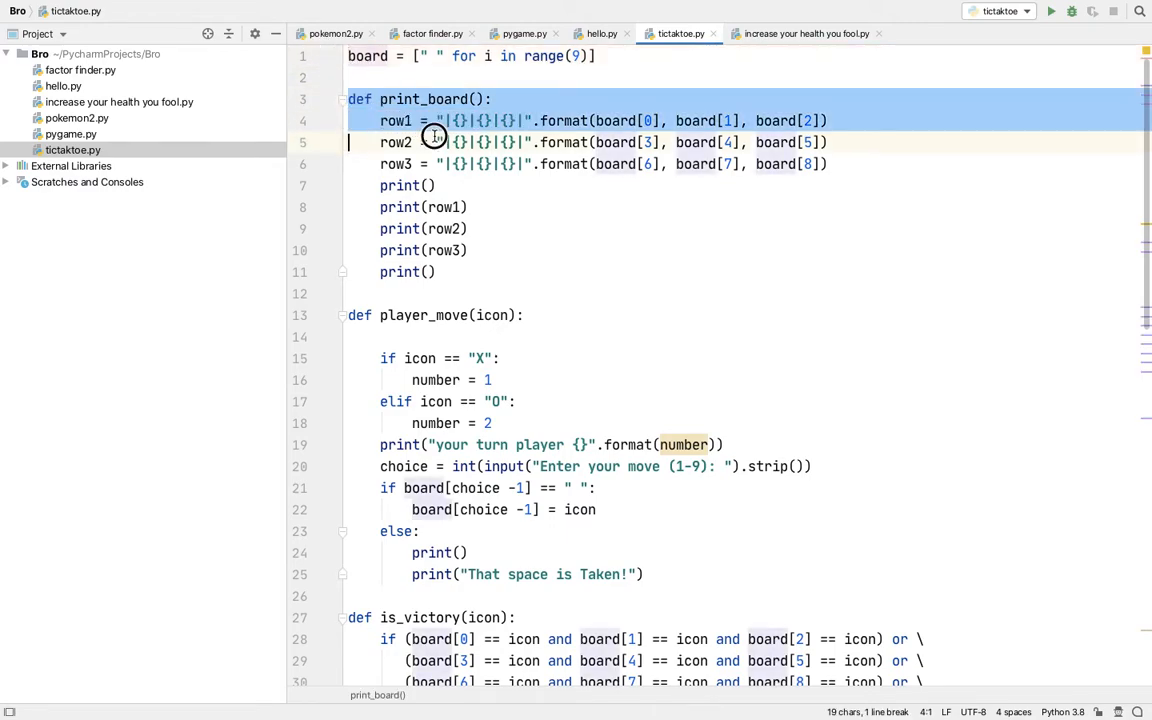
- Select the print_board function lines in tictactoe.py to review them, then deselect
drag(436, 142, 348, 292)
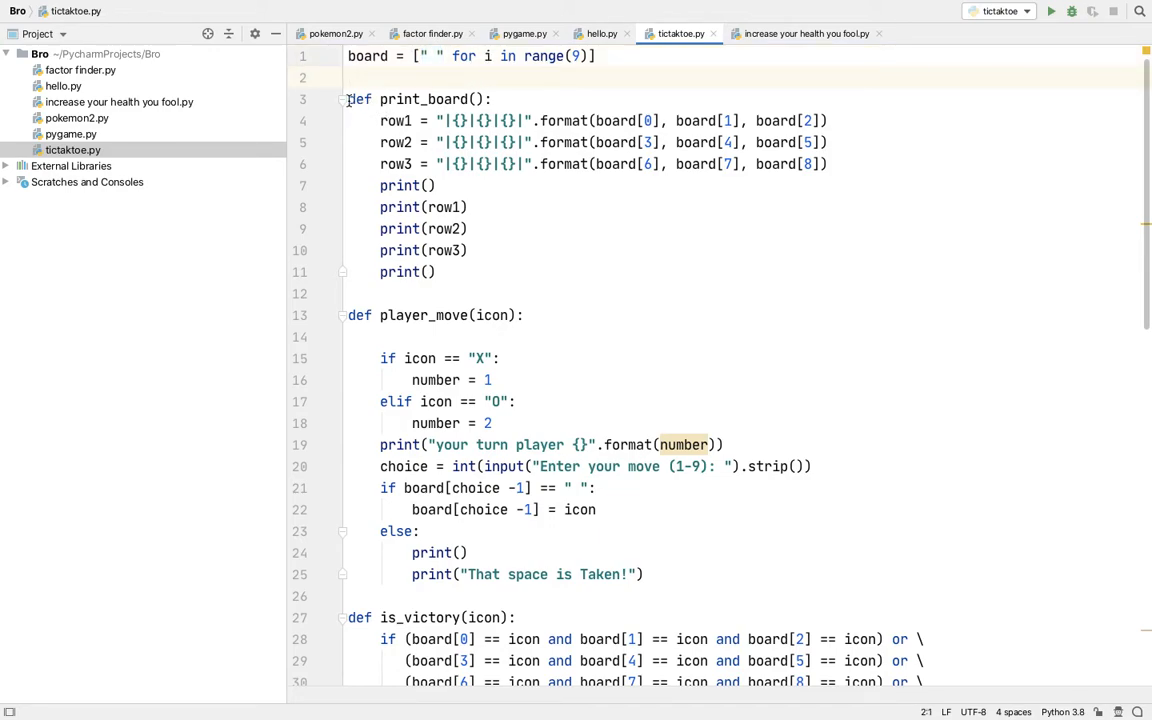
drag(348, 100, 436, 272)
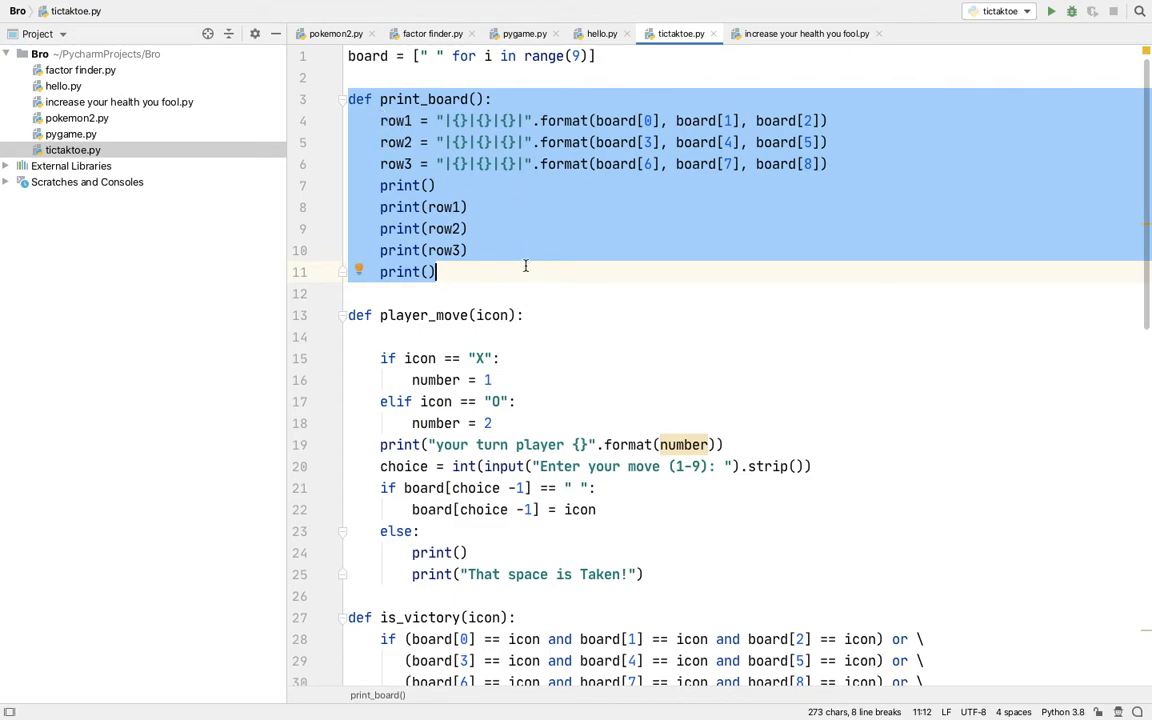
mouse_move(368, 140)
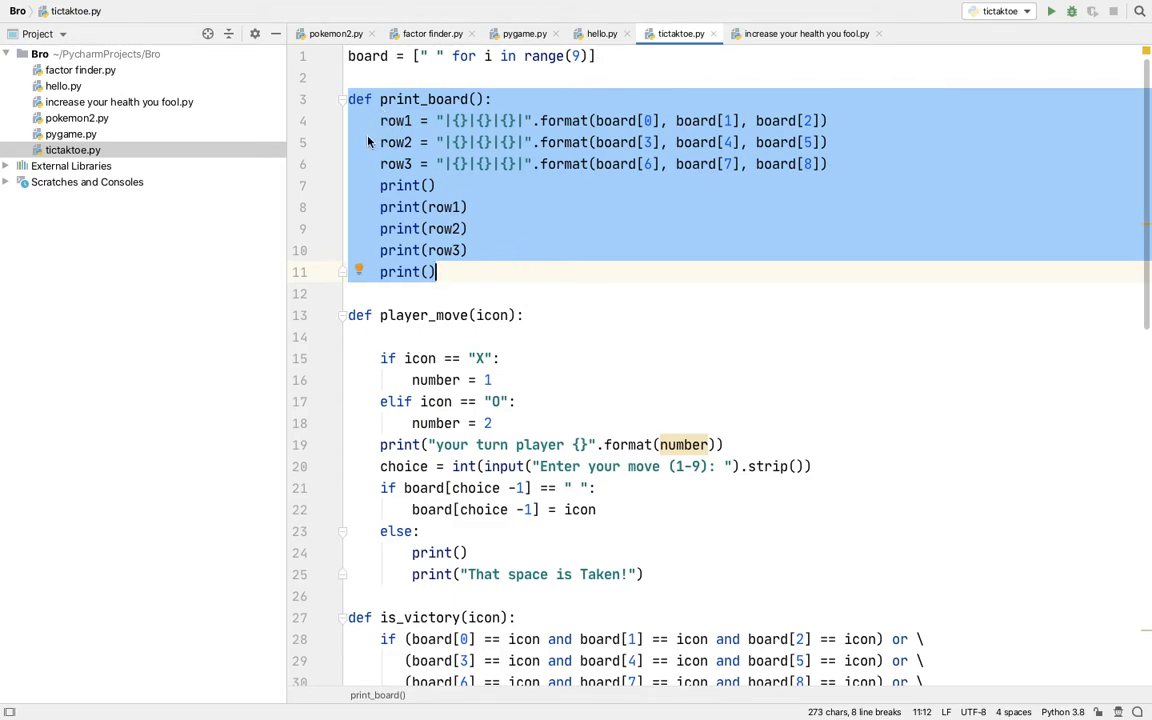
mouse_move(522, 120)
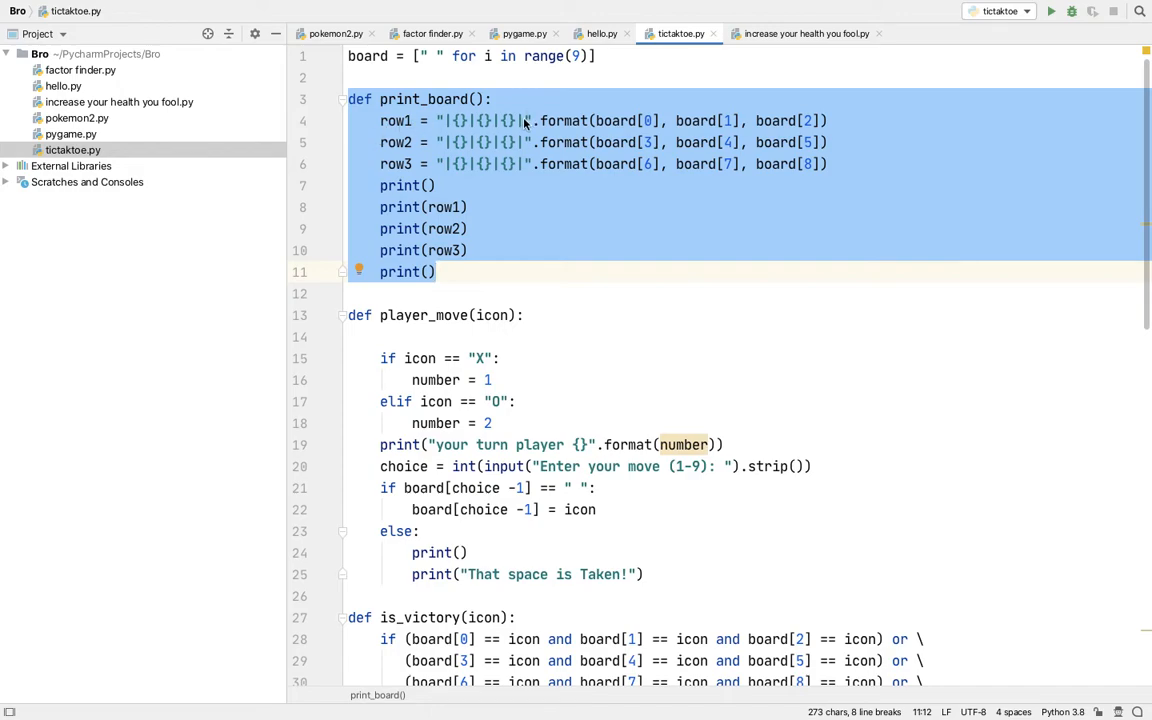
click(436, 272)
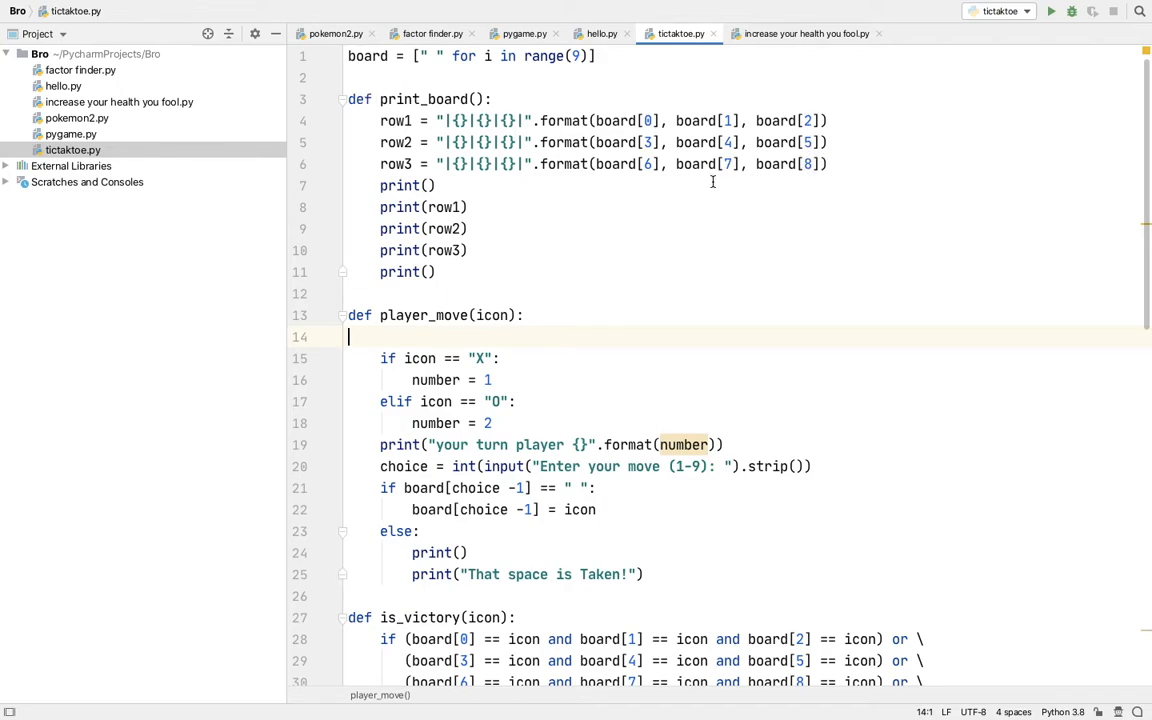
mouse_move(748, 428)
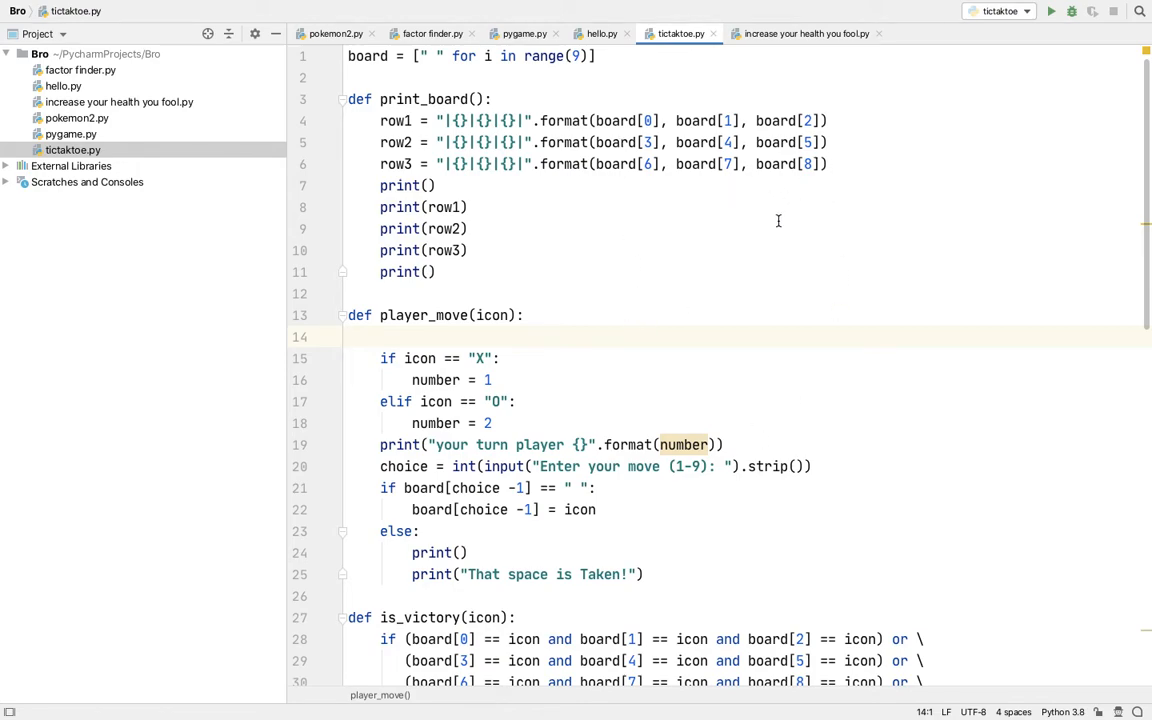
mouse_move(868, 92)
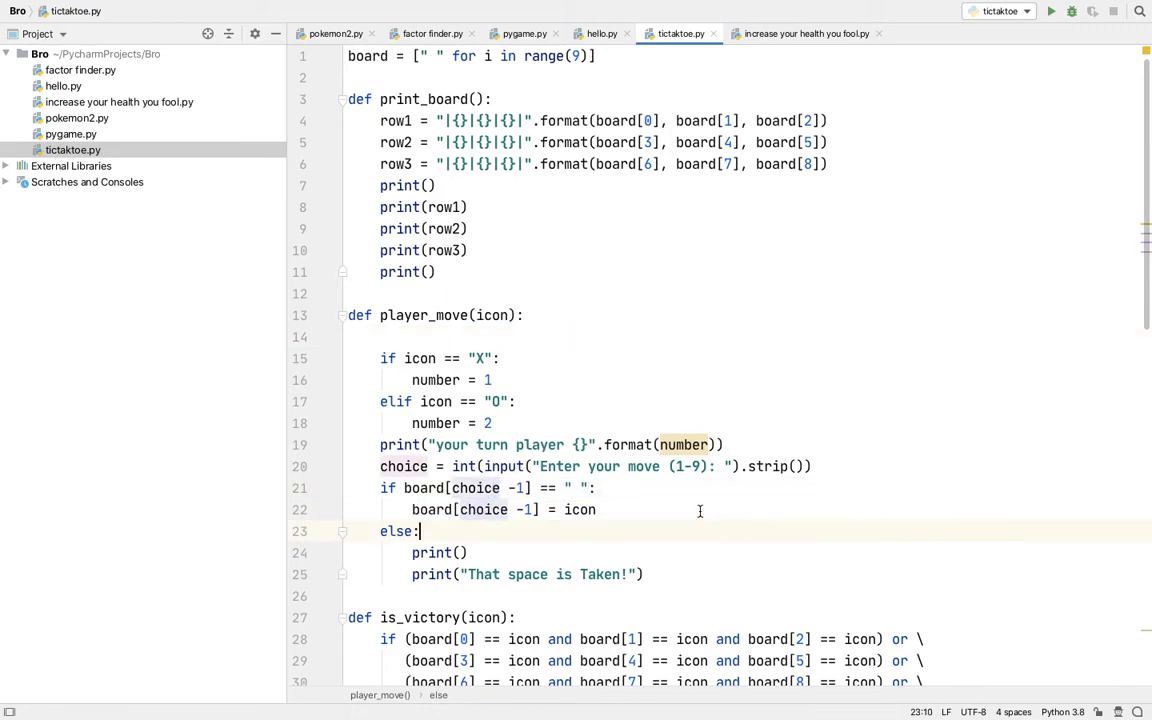
mouse_move(728, 396)
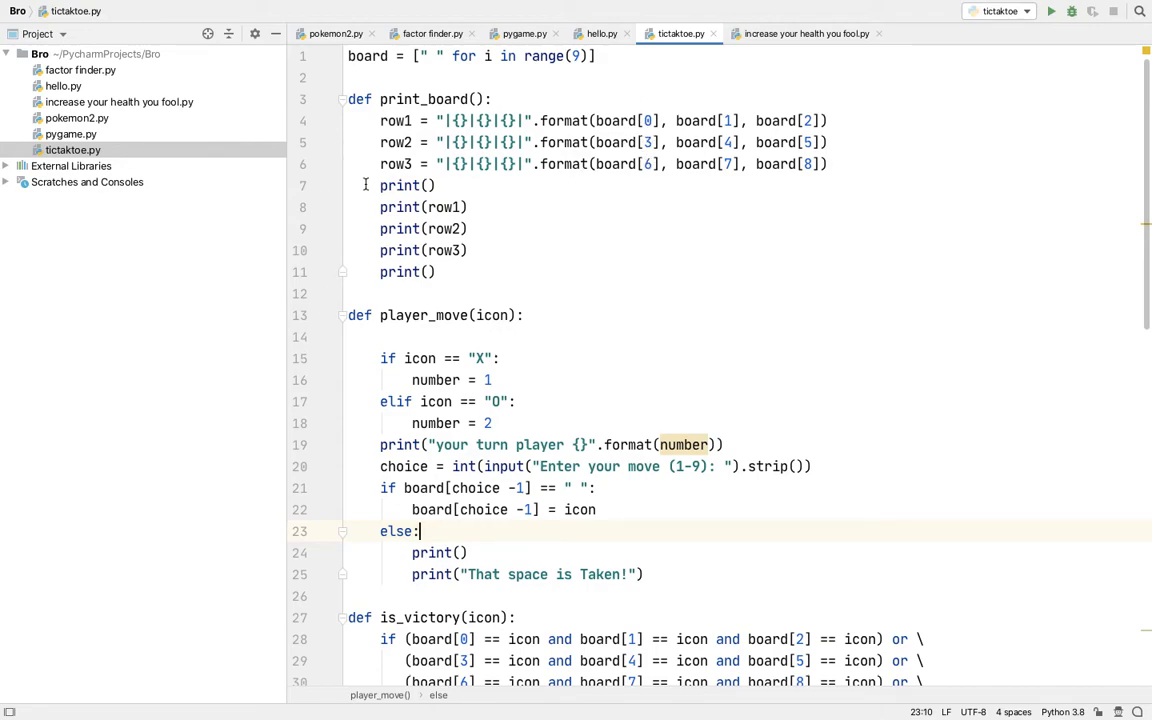
- Highlight the board-printing statements, then remove the blank line below def player_move(icon):
drag(378, 184, 436, 272)
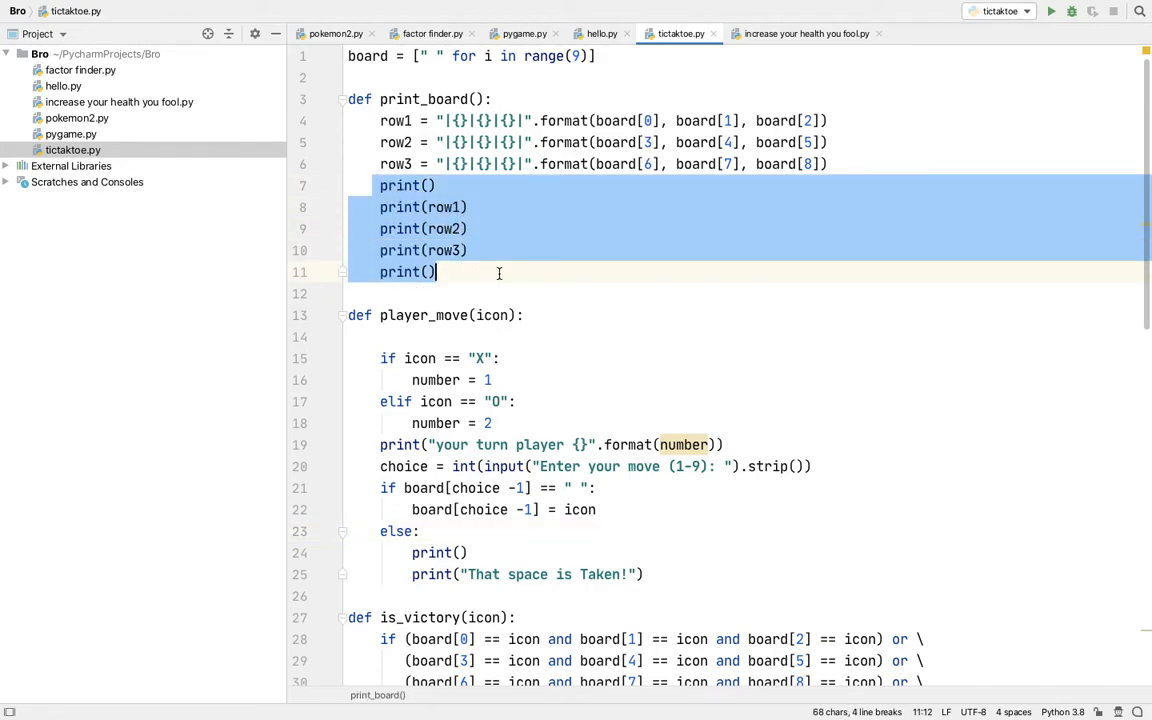
click(348, 292)
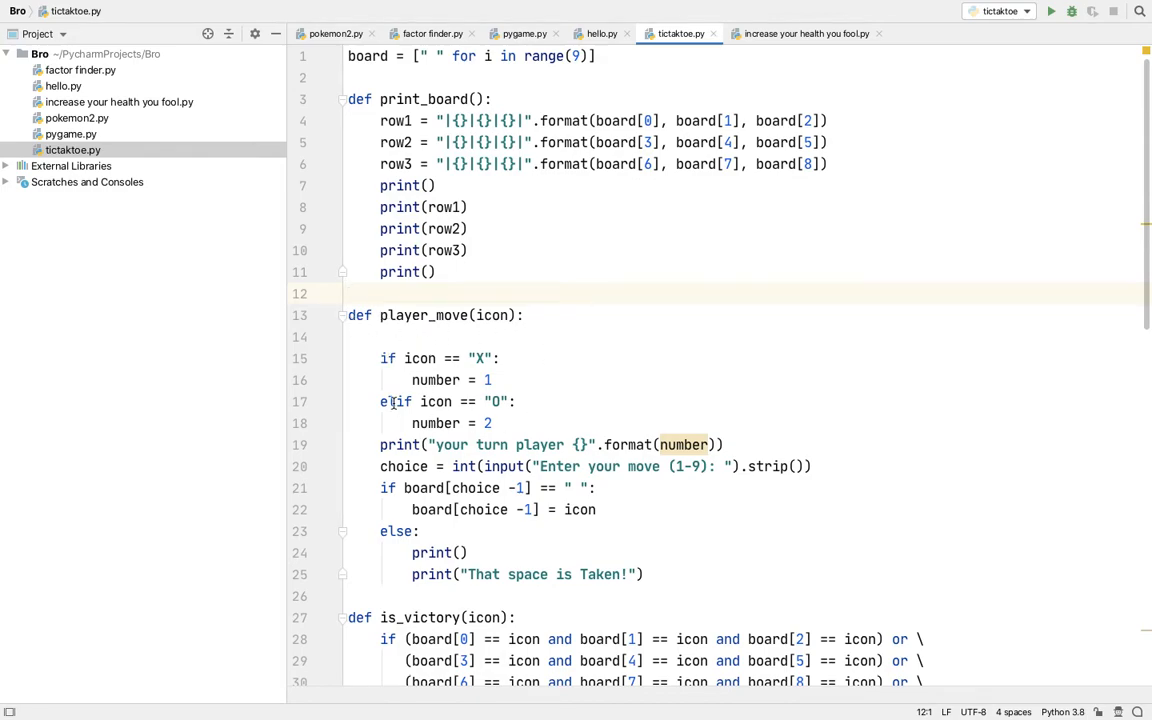
click(424, 358)
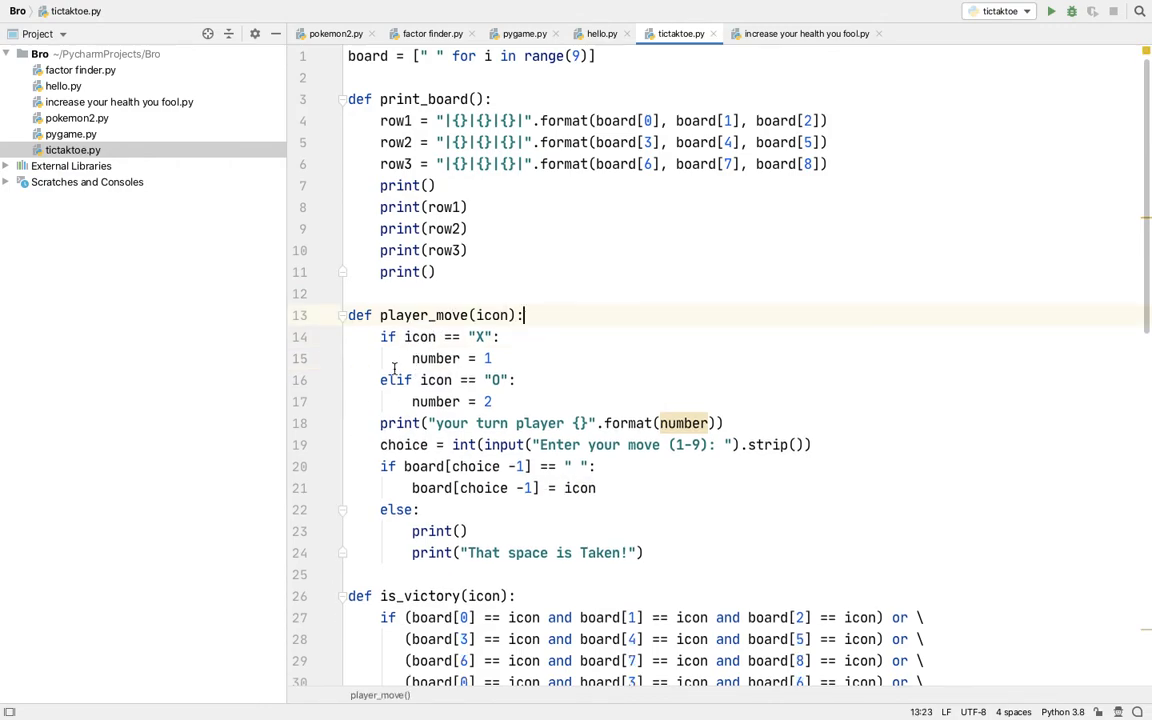
click(380, 336)
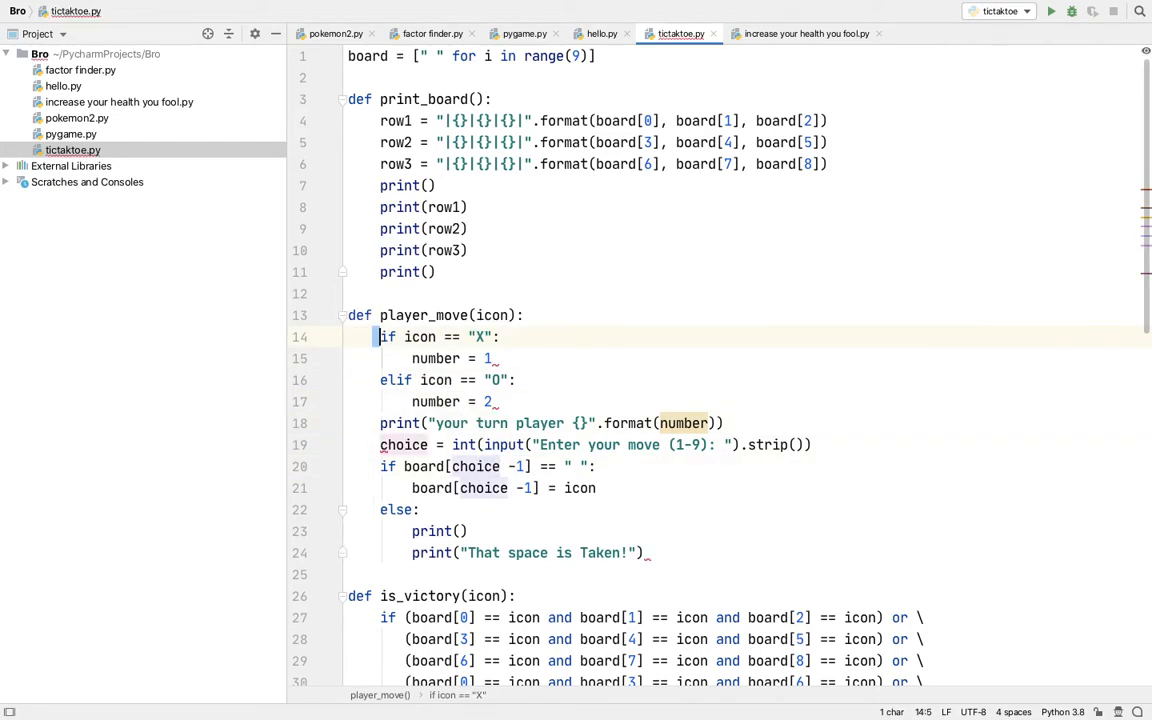
drag(380, 336, 420, 380)
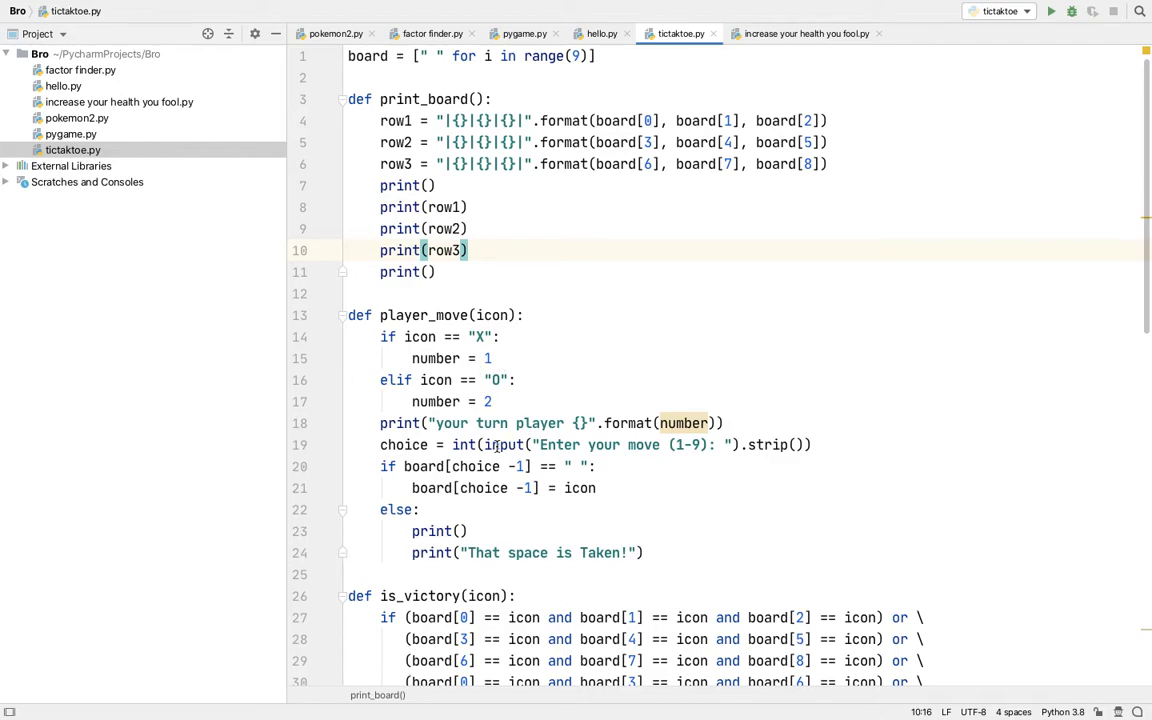
mouse_move(490, 466)
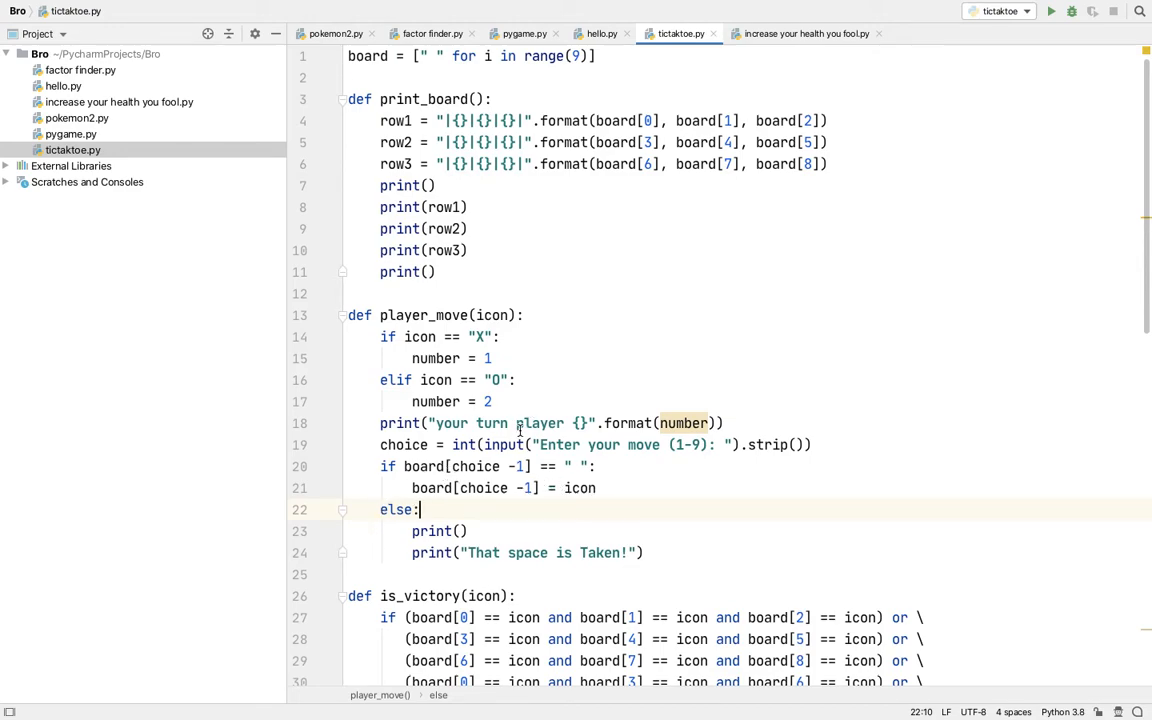
mouse_move(476, 466)
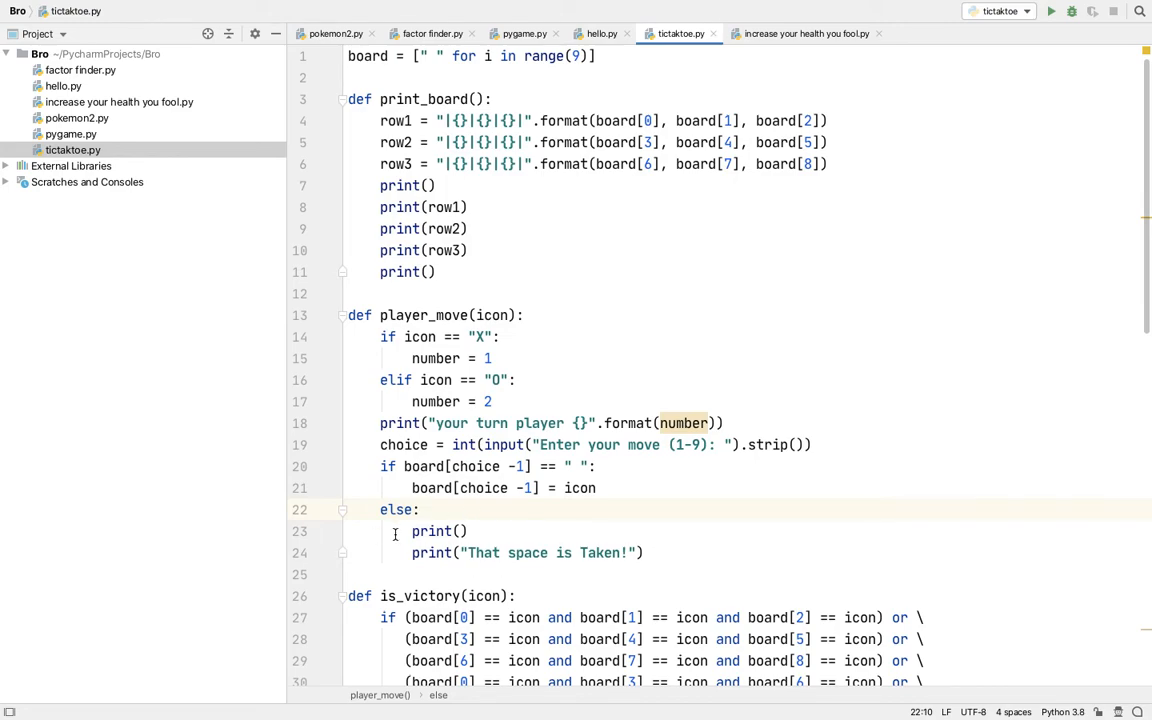
mouse_move(420, 584)
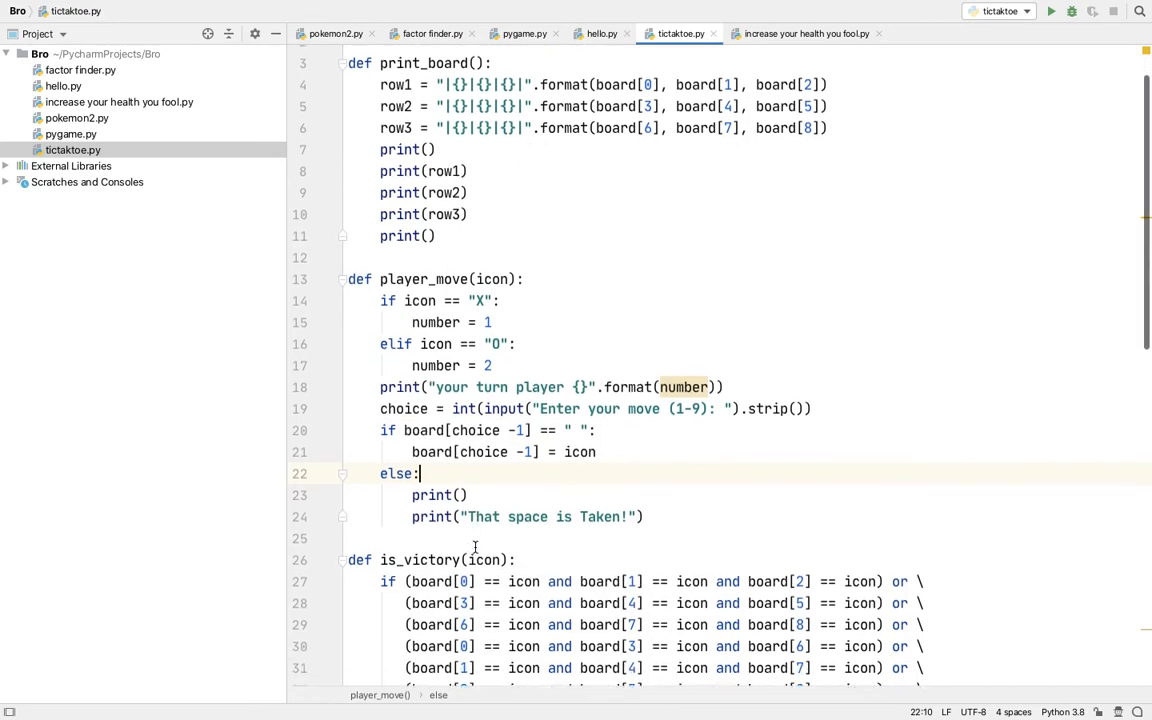
scroll(down, 3)
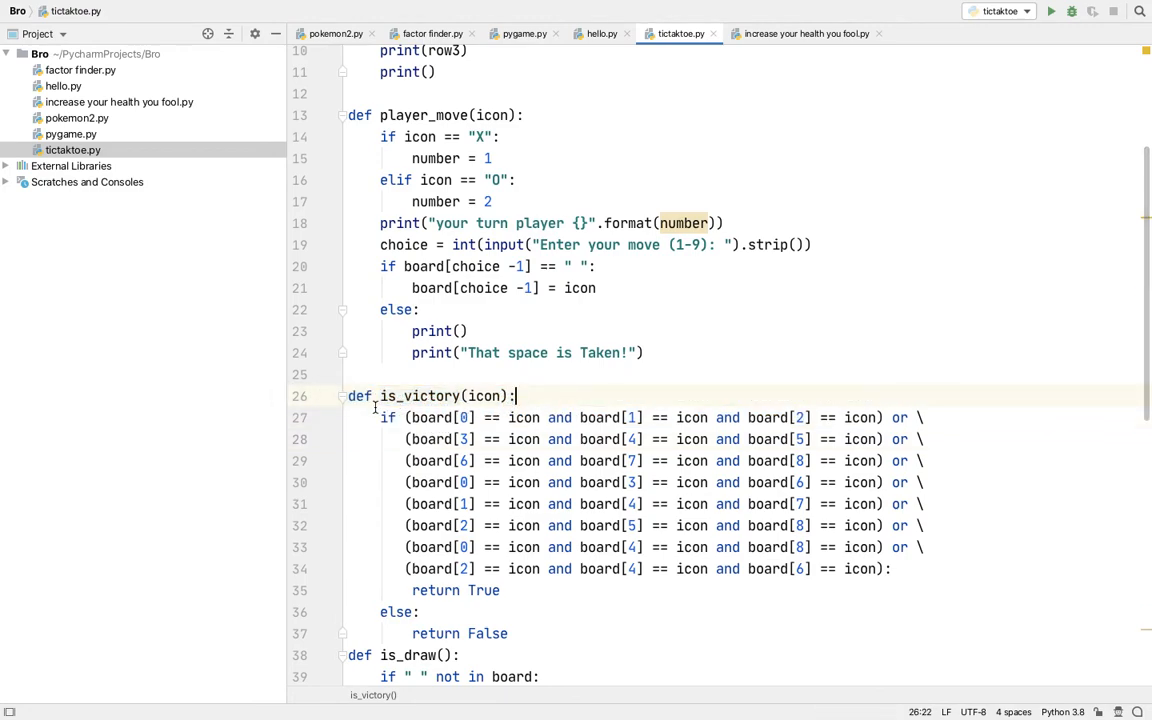
drag(380, 418, 550, 440)
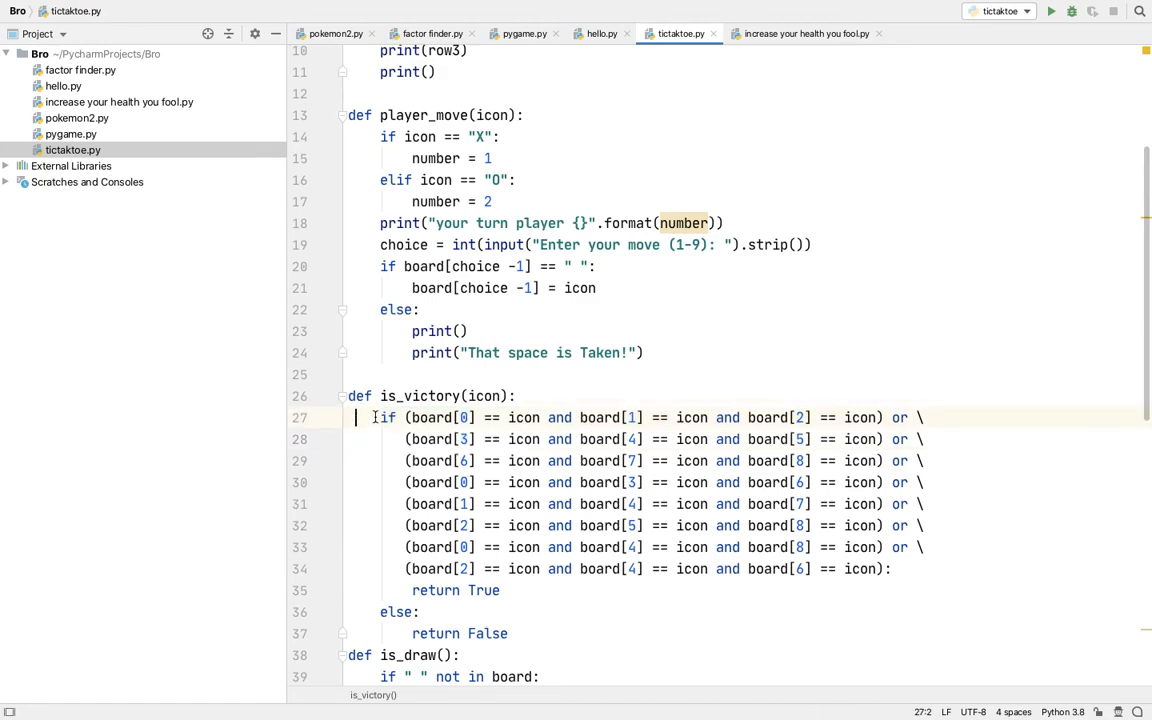
drag(372, 418, 500, 590)
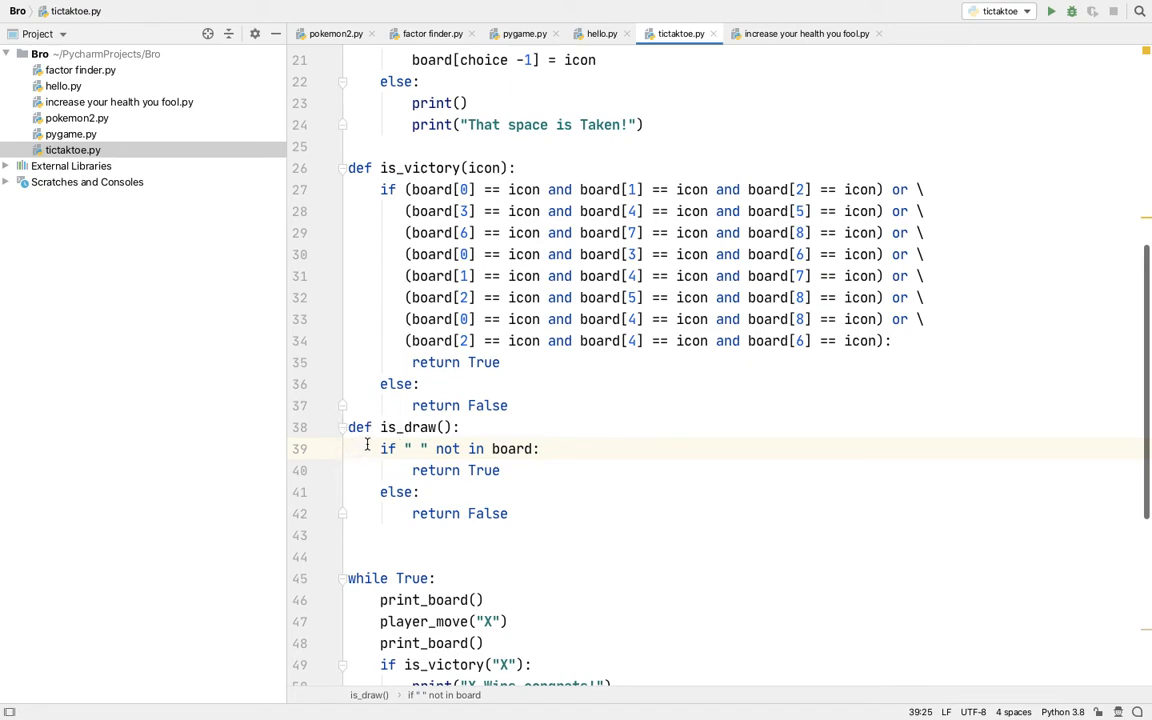
drag(380, 448, 500, 470)
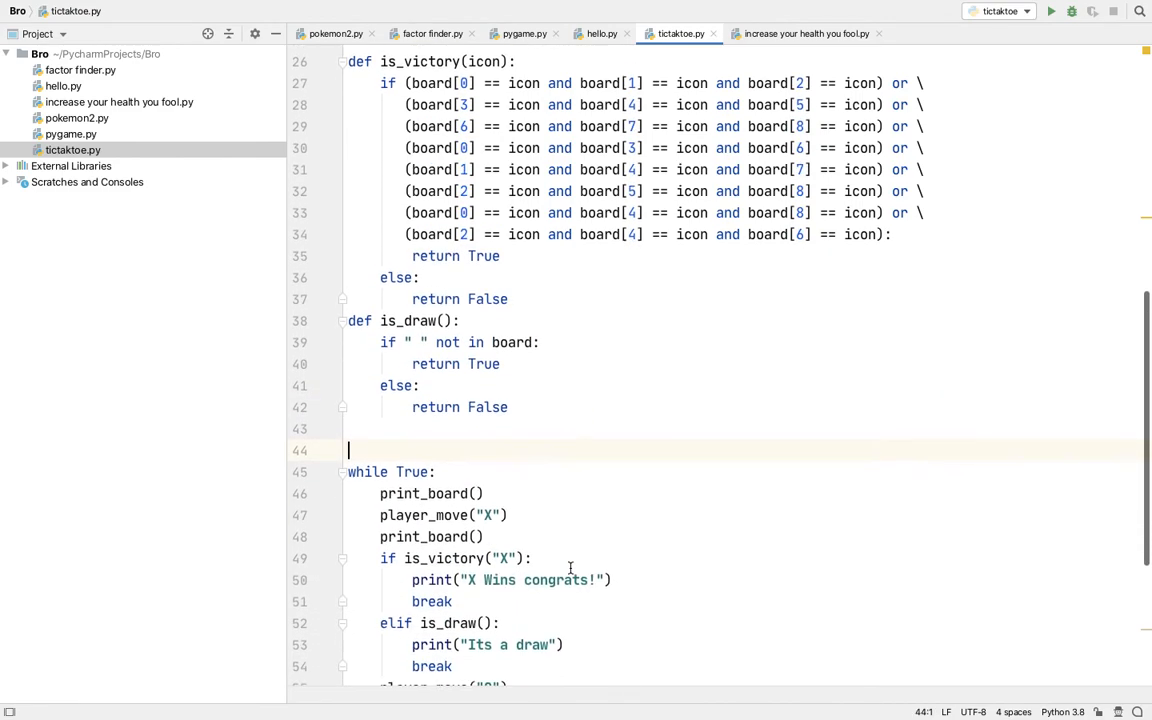
scroll(down, 3)
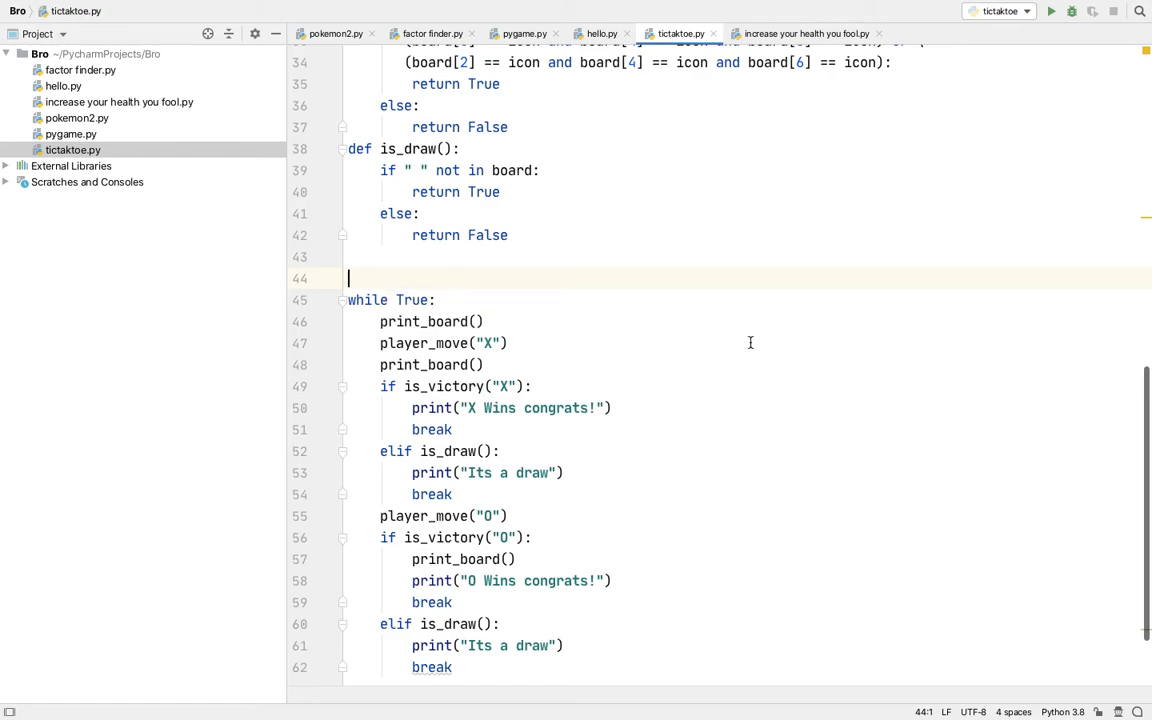
mouse_move(358, 400)
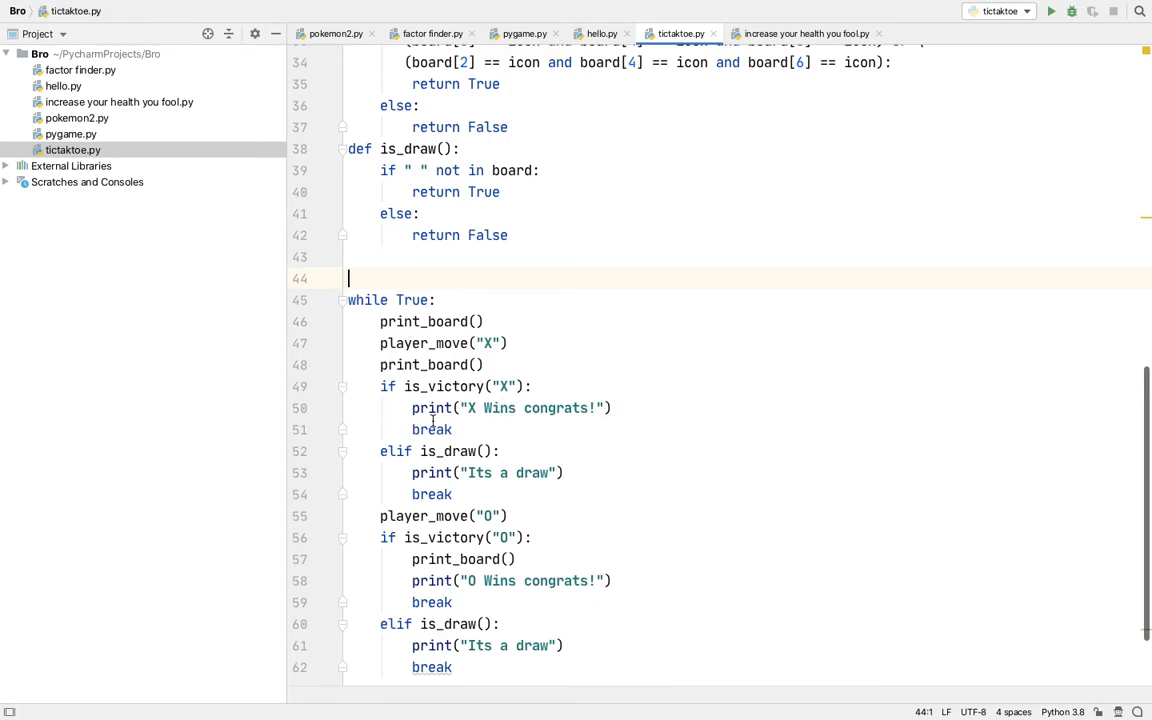
mouse_move(332, 428)
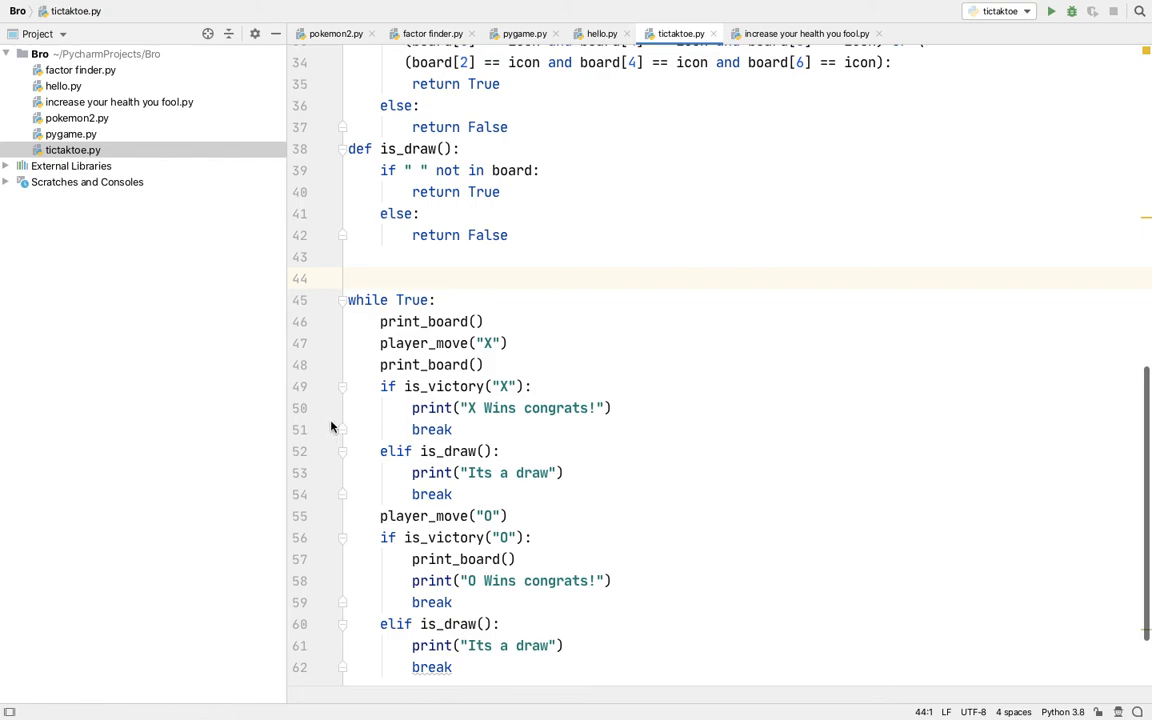
mouse_move(476, 552)
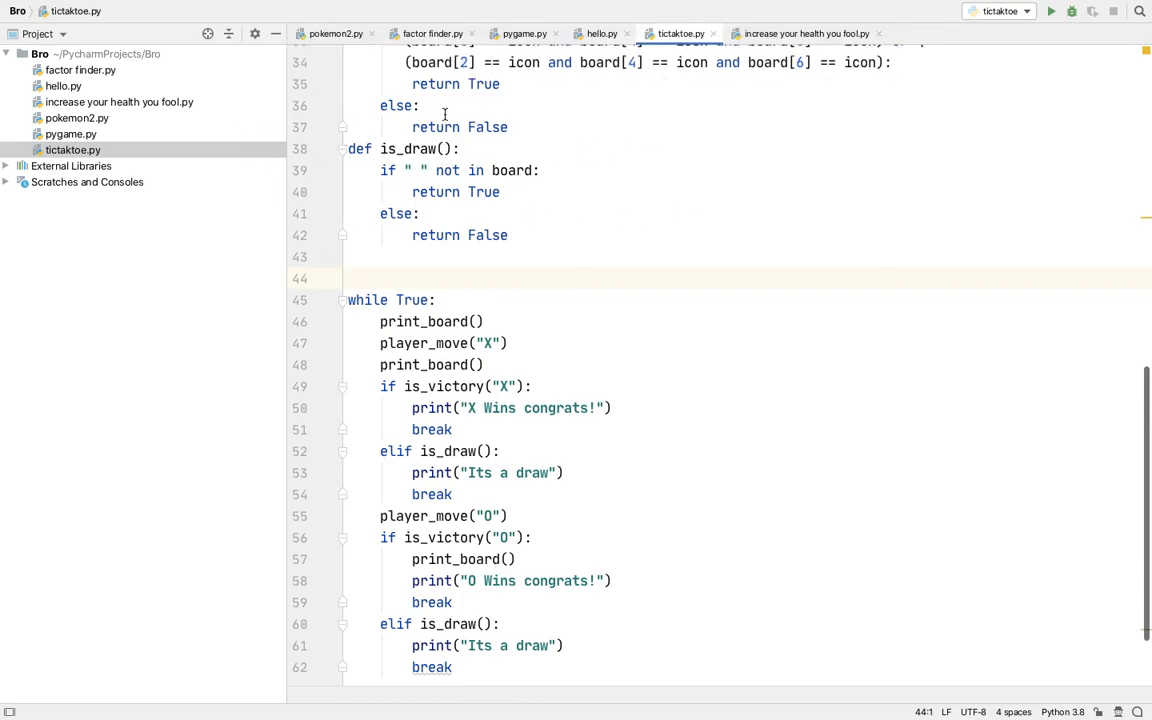
click(350, 278)
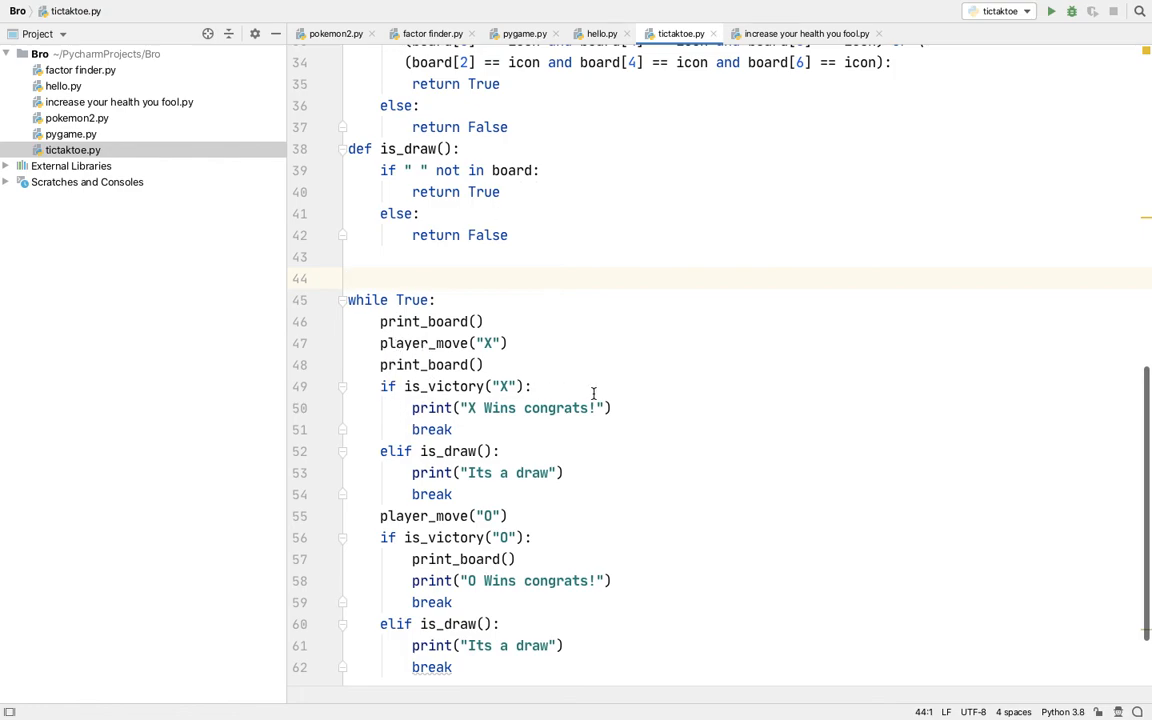
mouse_move(612, 544)
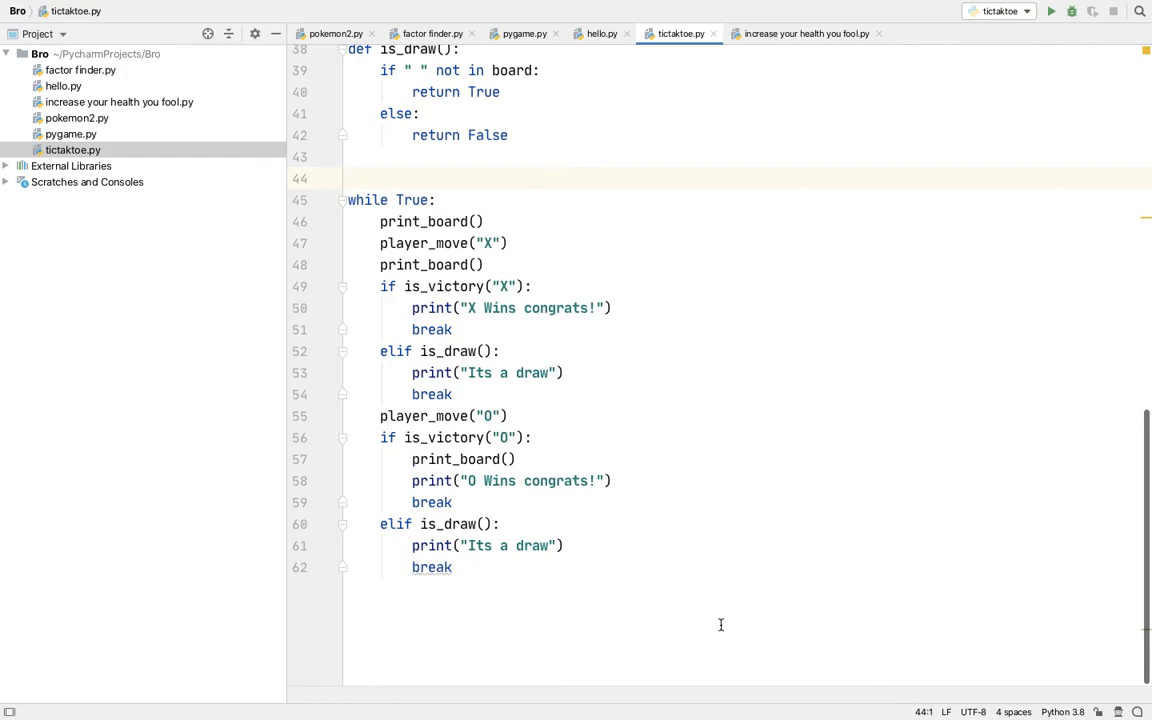
mouse_move(510, 520)
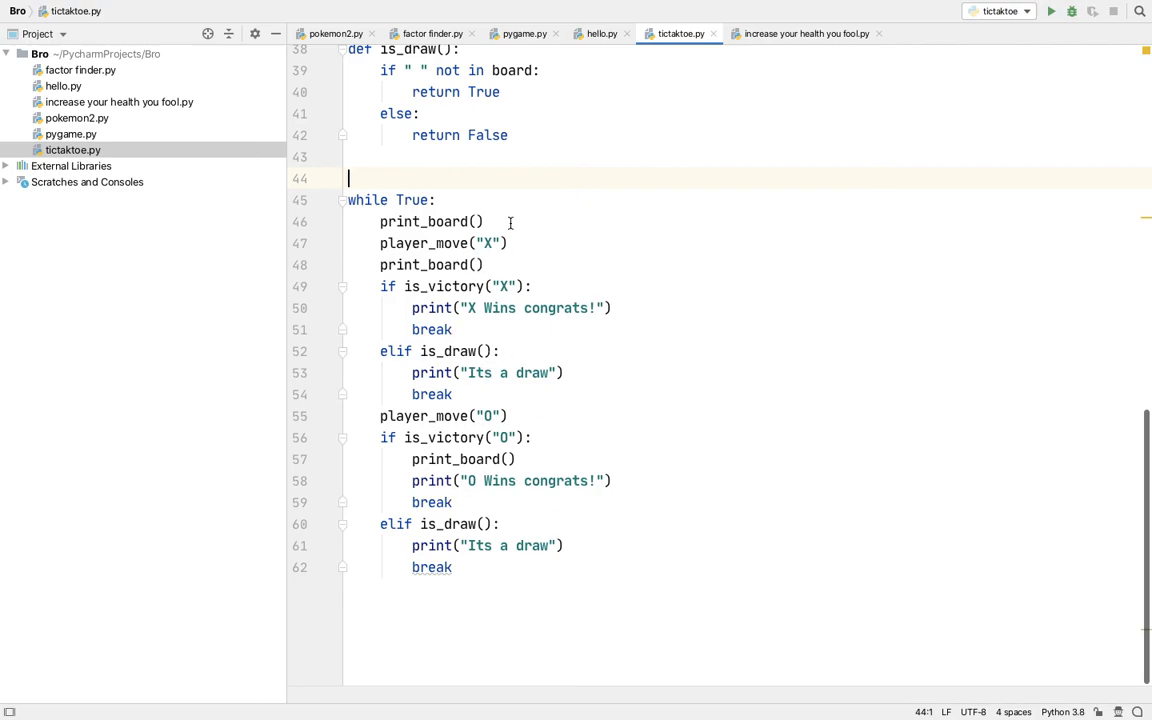
mouse_move(728, 18)
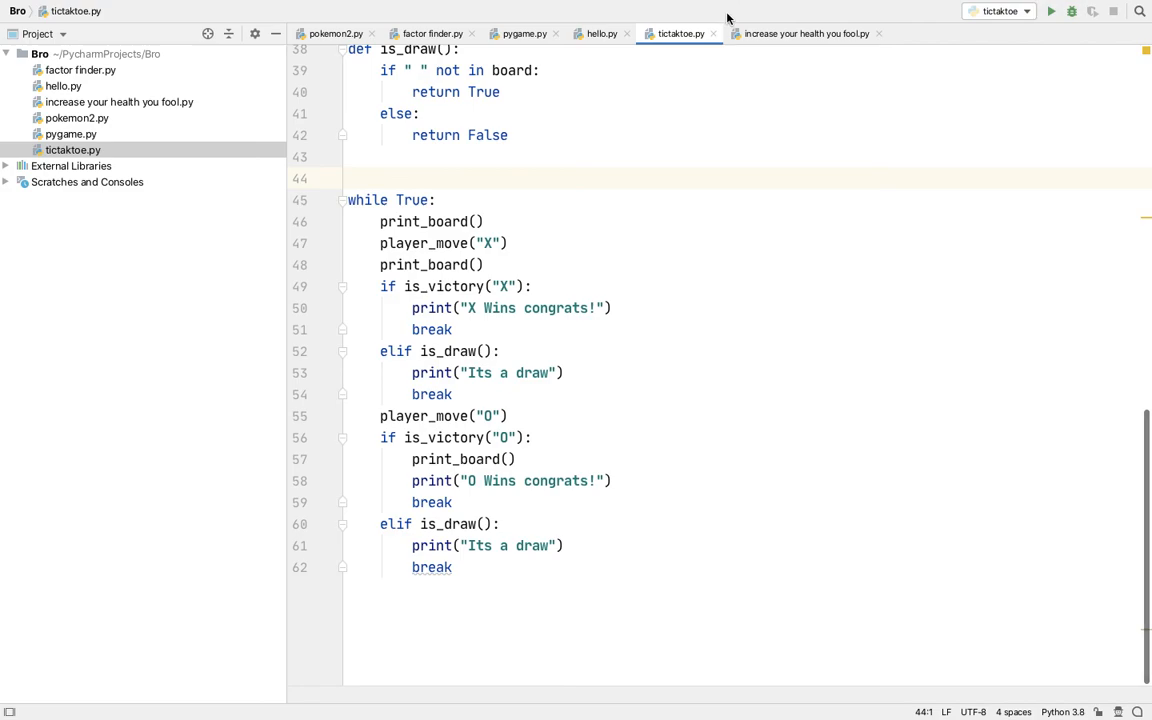